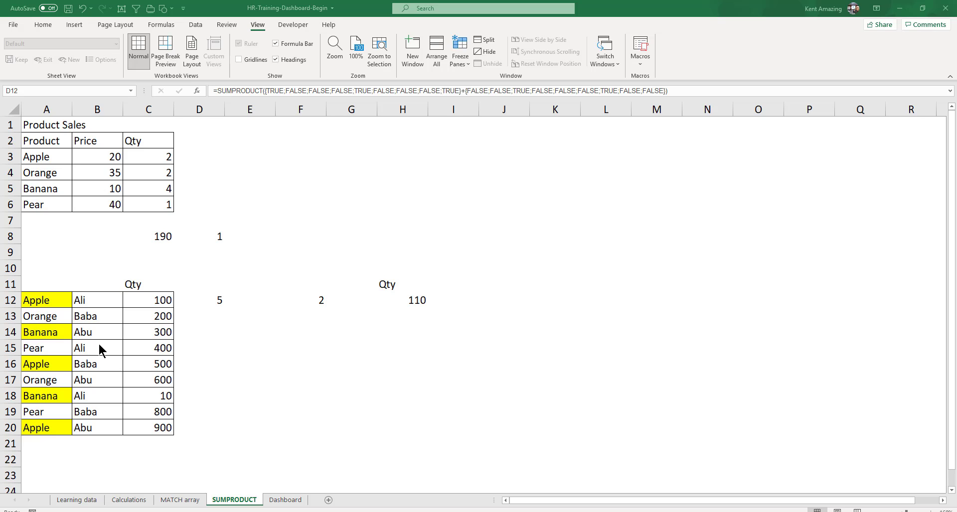
mouse_move(135, 275)
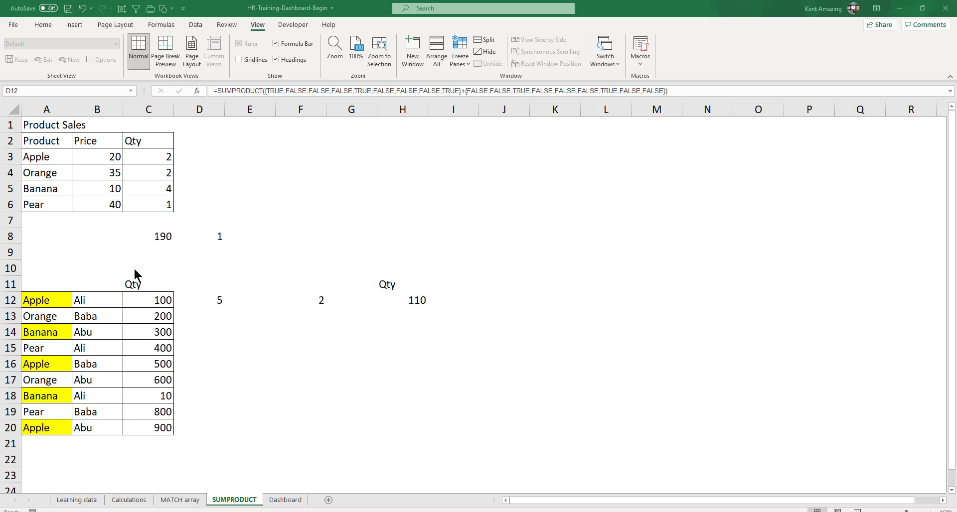
- Inspect the 190 total in C8 and start a fresh SUMPRODUCT in it
click(149, 236)
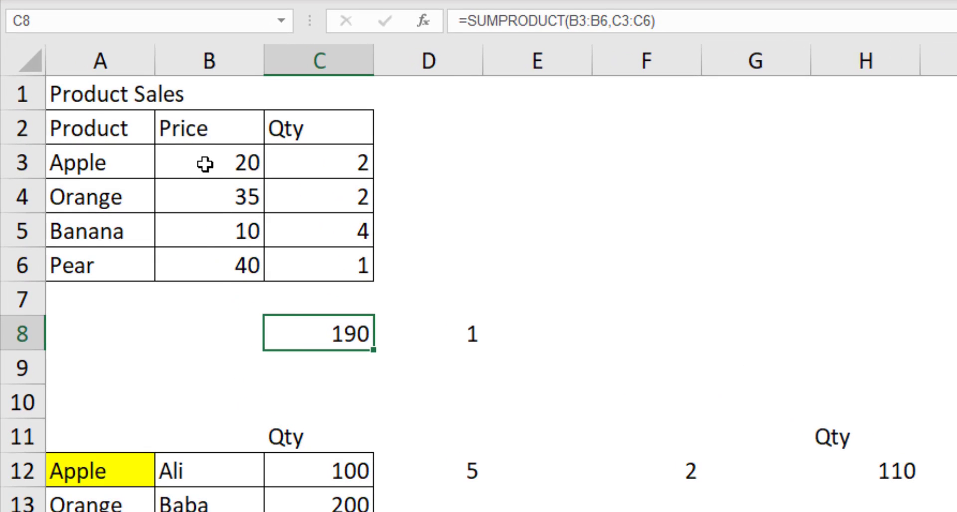
mouse_move(291, 175)
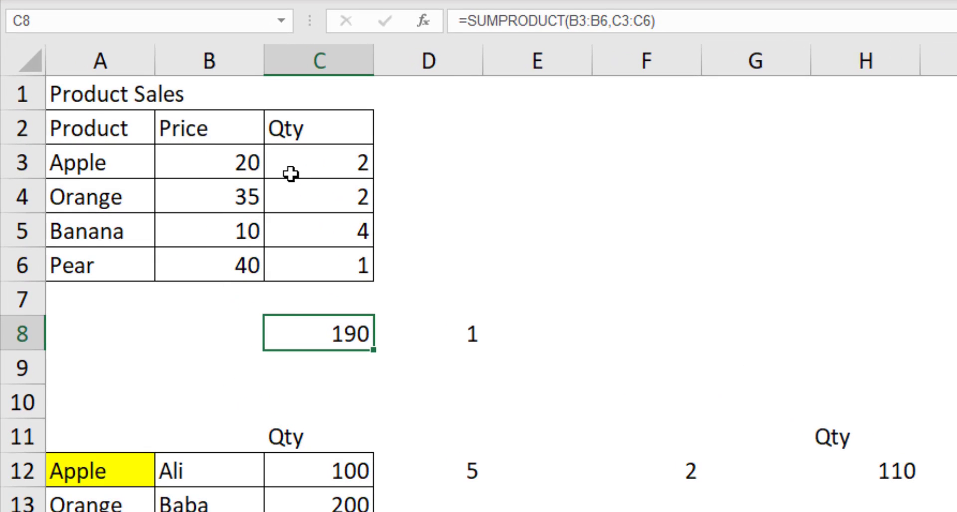
mouse_move(312, 174)
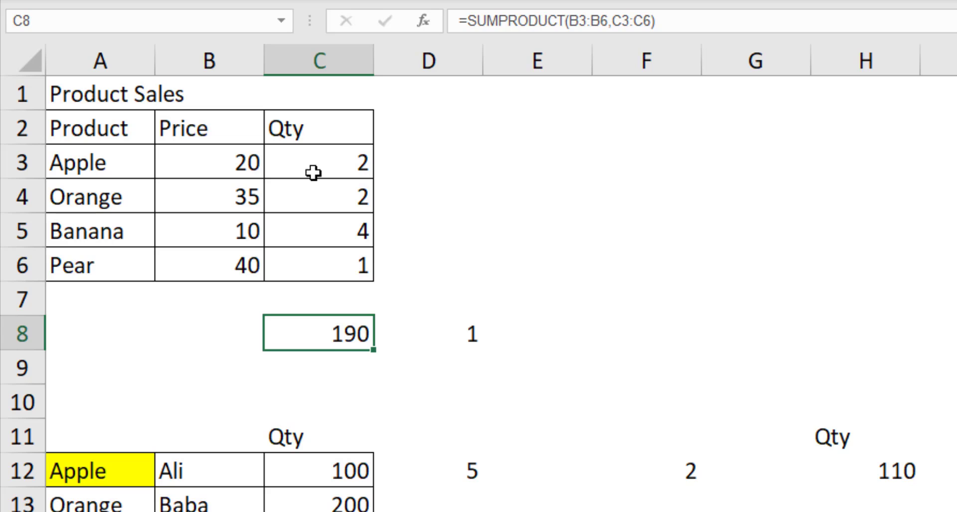
mouse_move(339, 335)
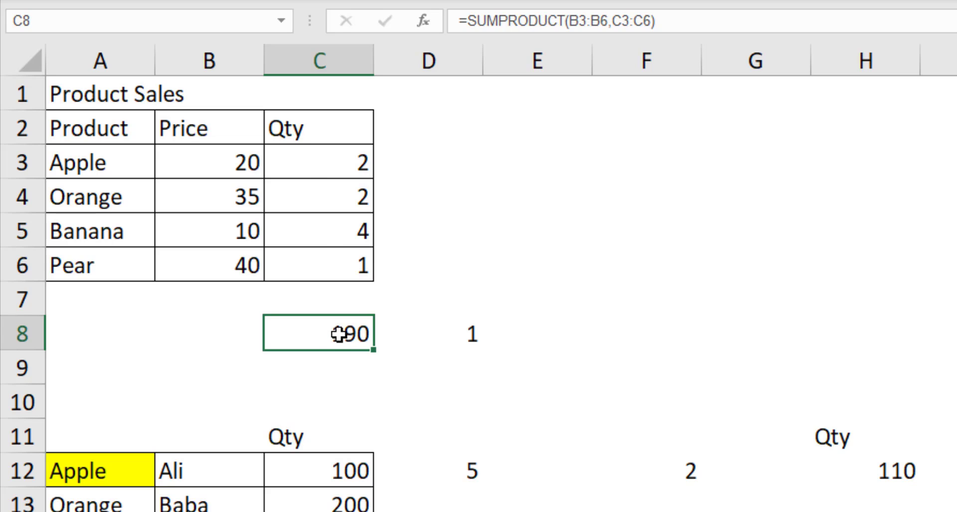
double_click(317, 333)
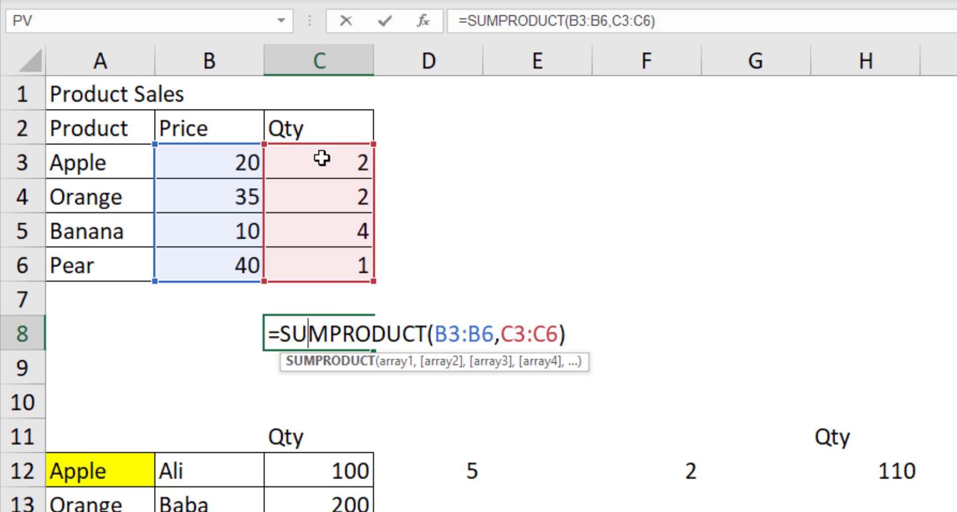
mouse_move(235, 159)
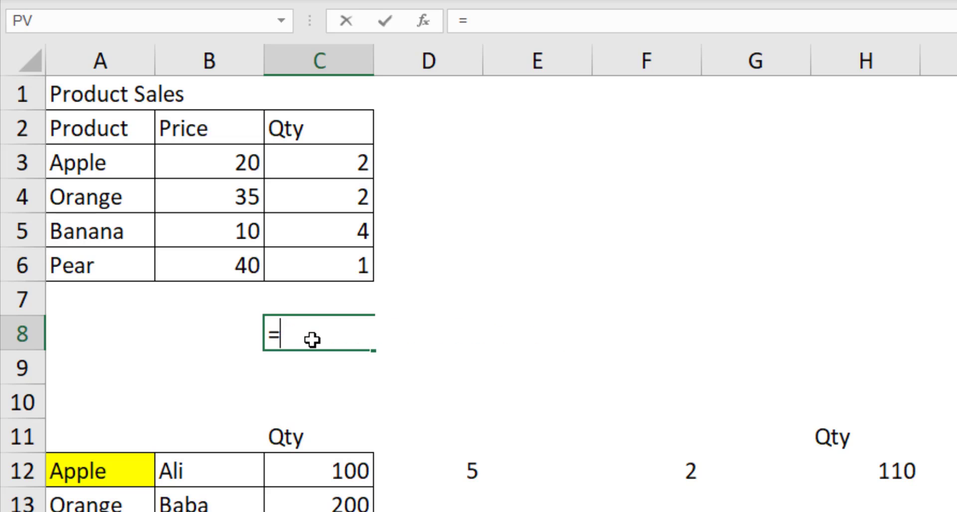
text(sumpr)
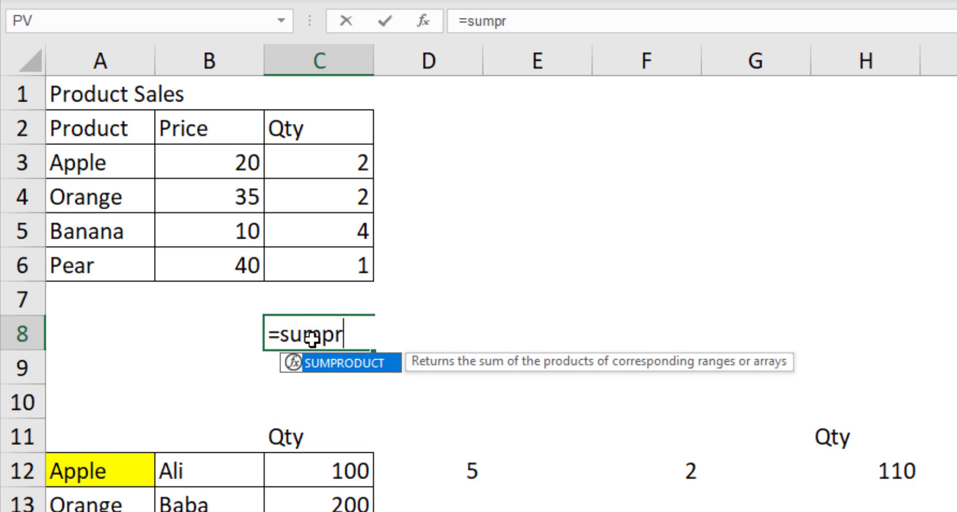
key(Tab)
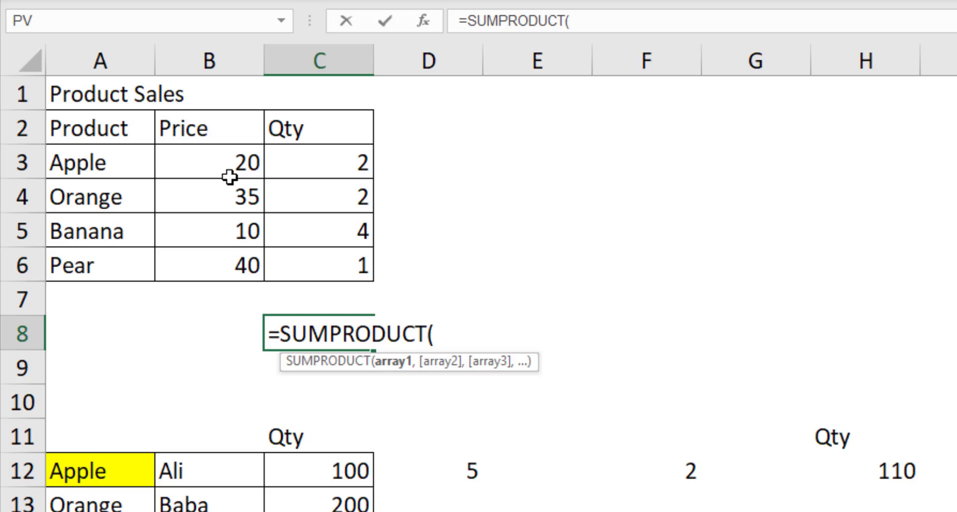
- Complete C8 as SUMPRODUCT of prices B3:B6 and quantities C3:C6, returning 190
drag(209, 162, 210, 265)
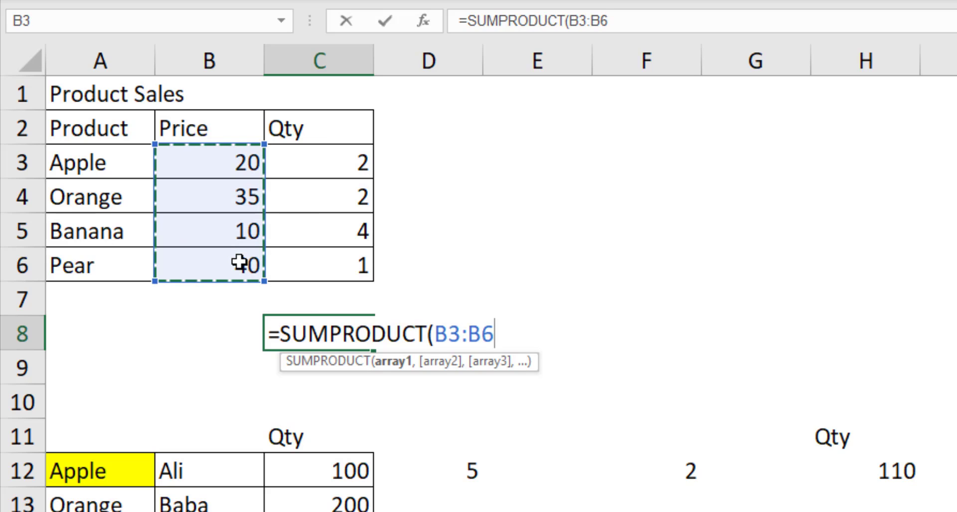
text(,)
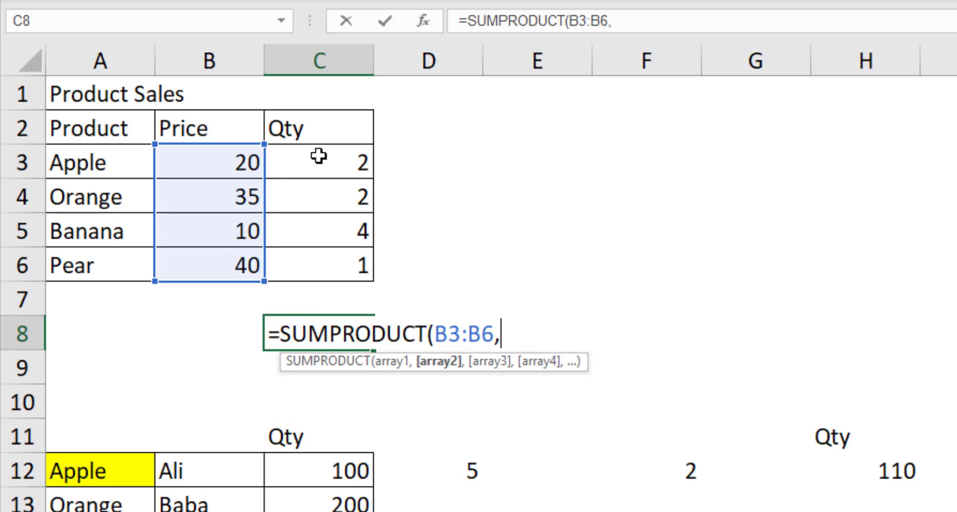
drag(318, 163, 318, 265)
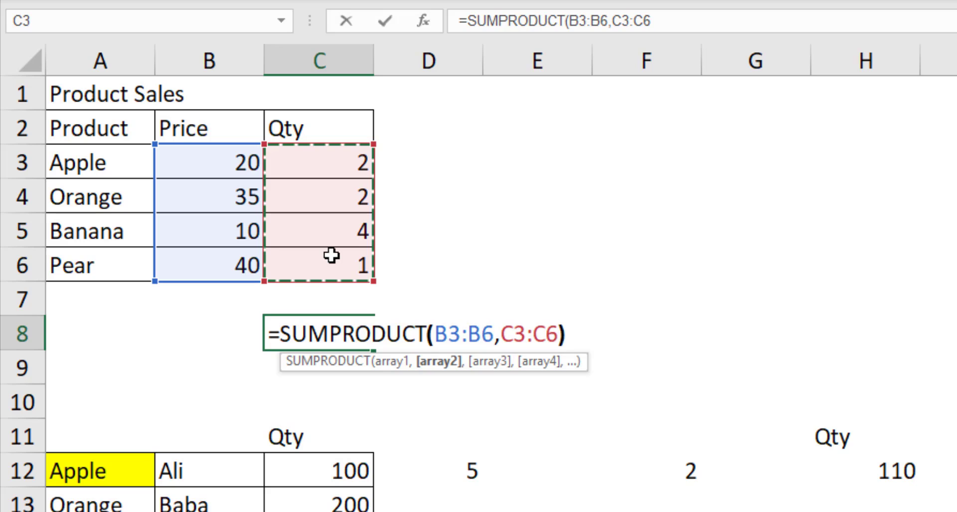
key(Enter)
text(=)
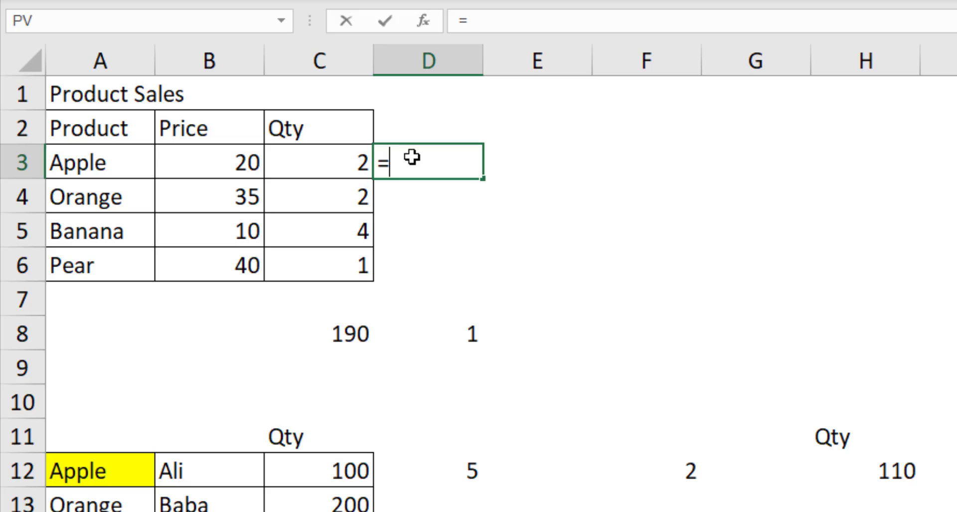
- Fill =B3*C3 down D3:D6 and total the products to 190 in D7
click(209, 163)
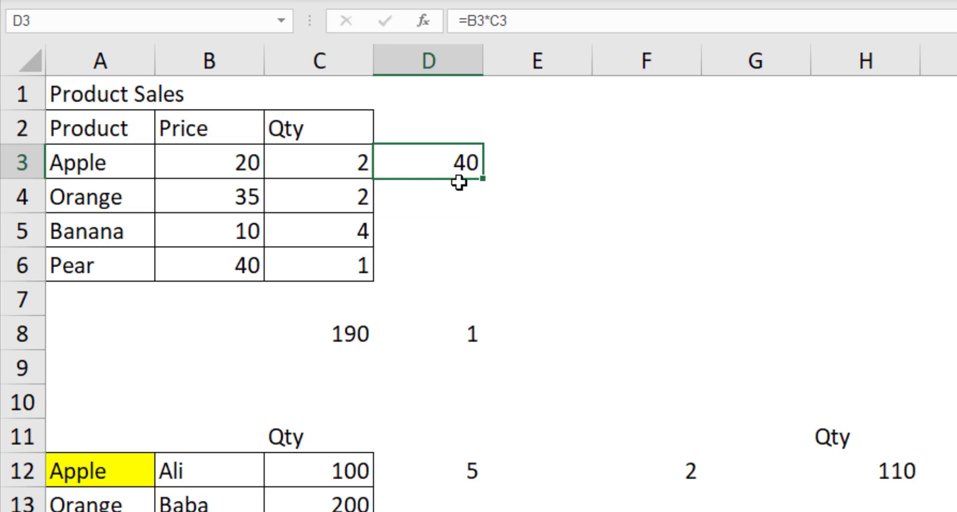
drag(476, 175, 476, 274)
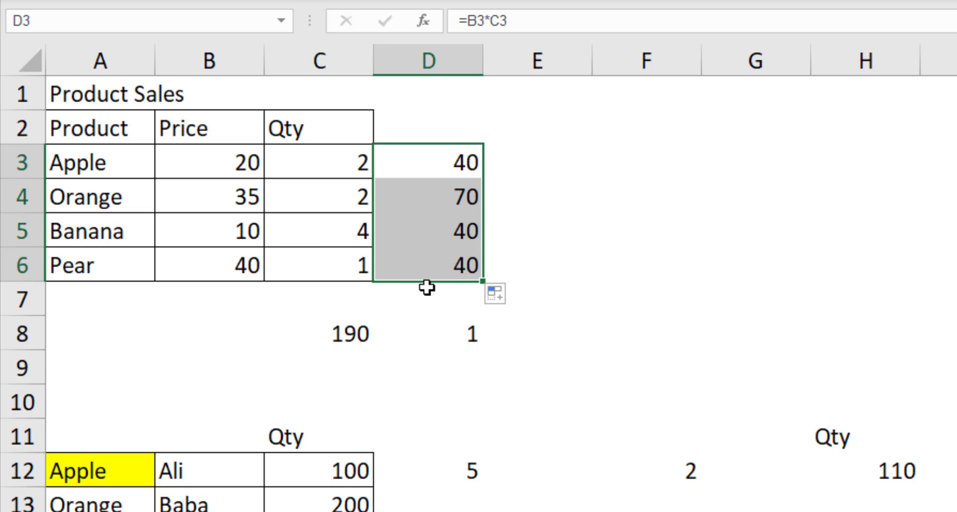
click(428, 299)
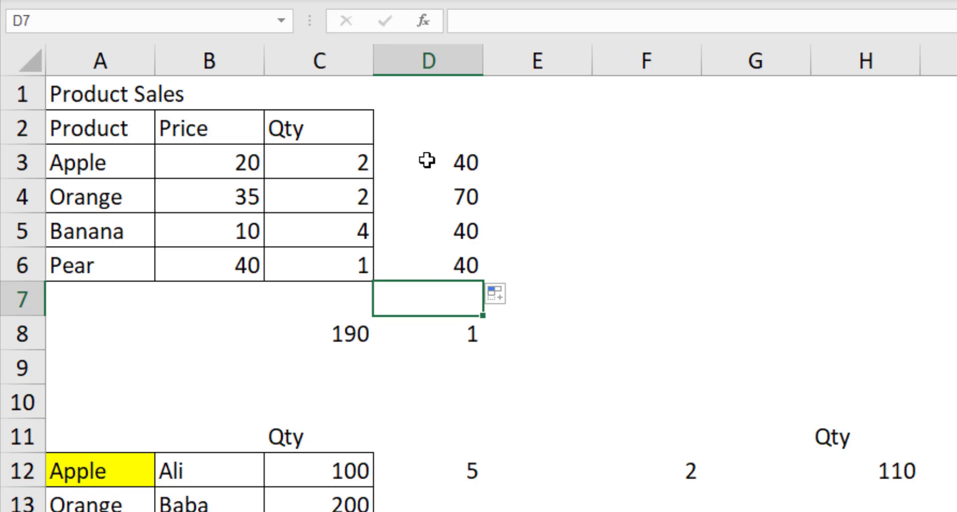
mouse_move(428, 205)
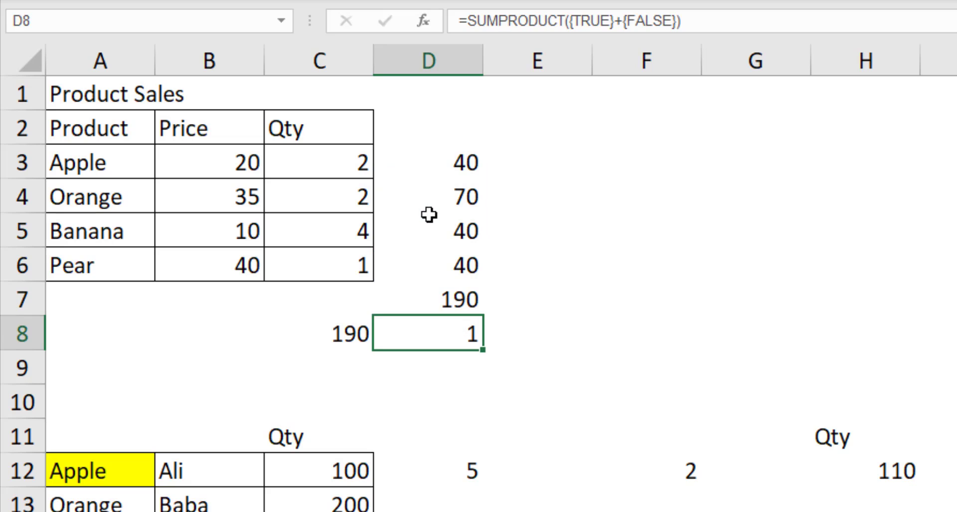
click(427, 299)
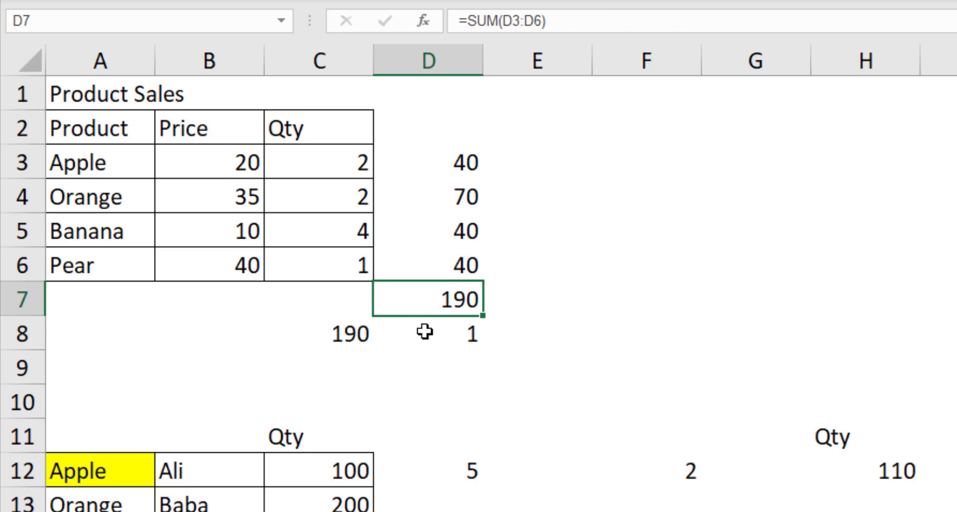
- Clear the leftover 1 from D8 and move to the Apple-or-Banana count in D12
click(426, 334)
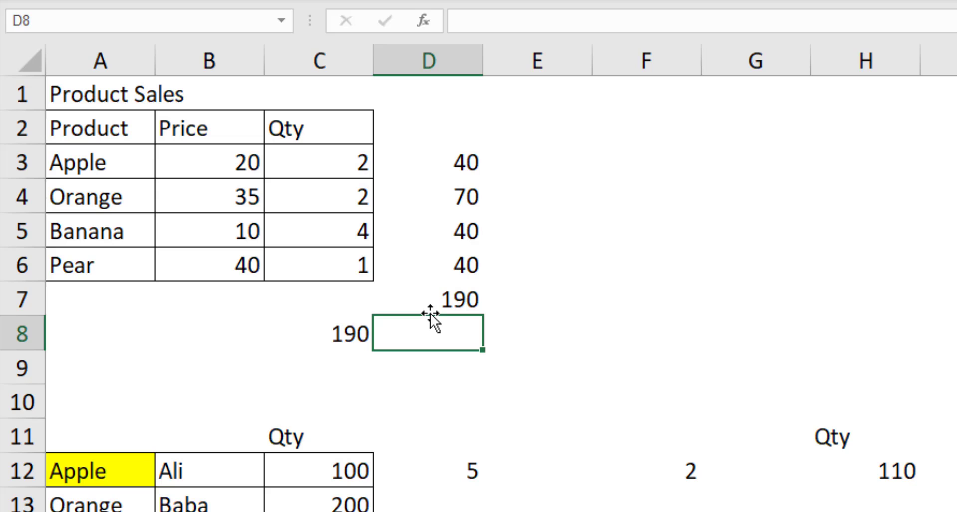
mouse_move(317, 169)
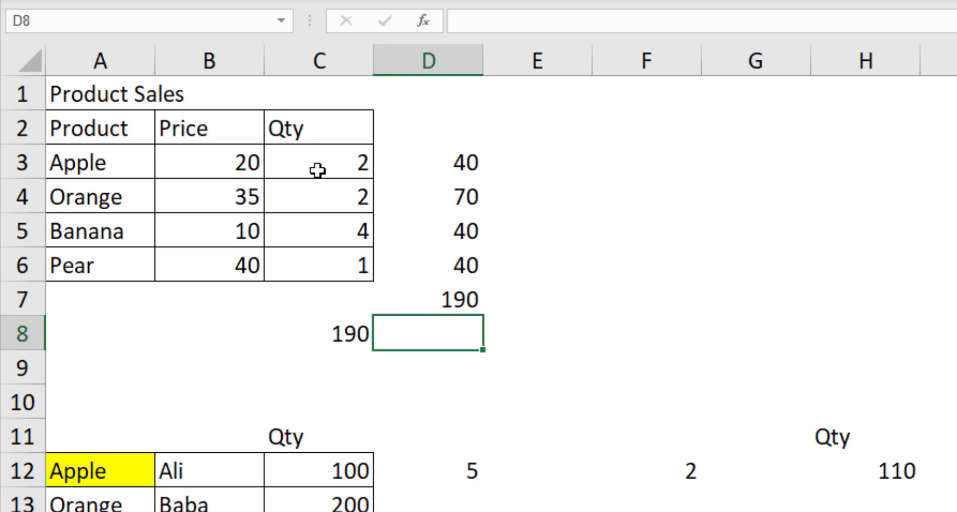
mouse_move(399, 389)
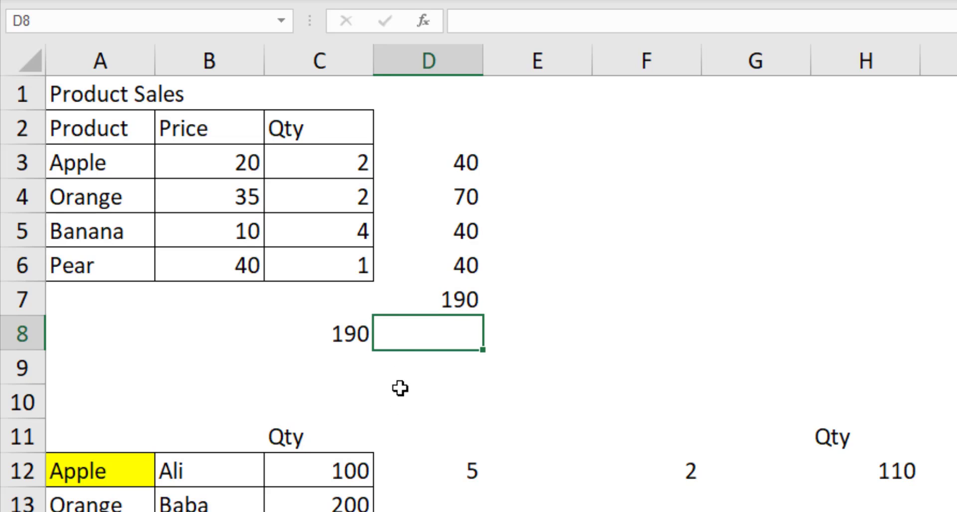
mouse_move(416, 478)
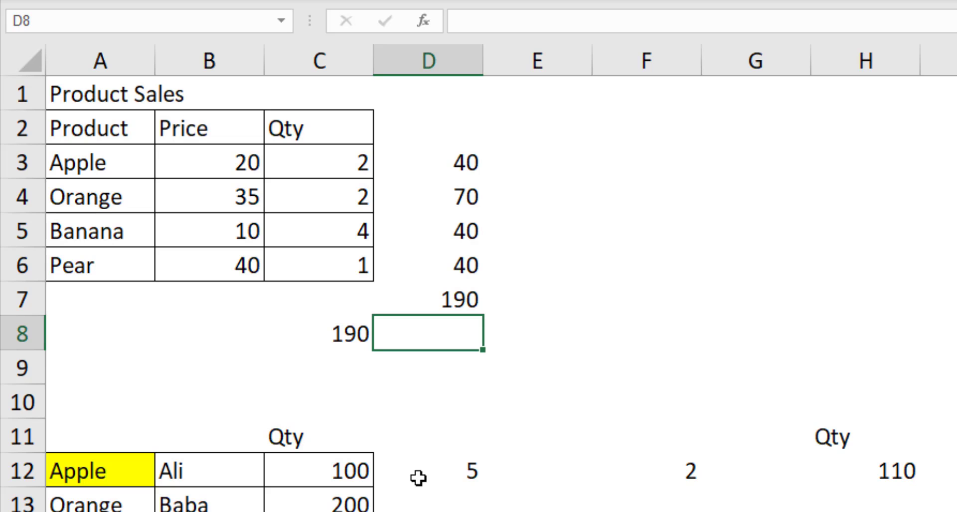
click(428, 470)
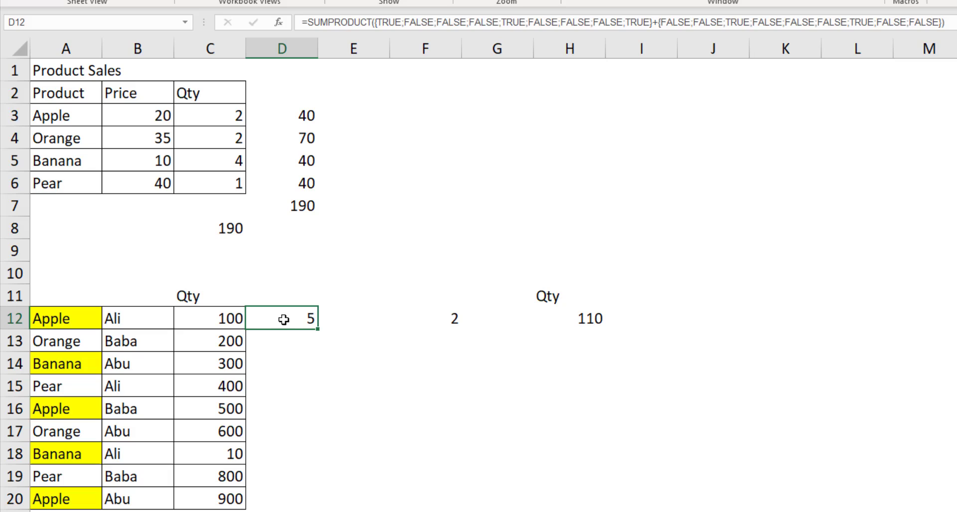
- Begin D12's SUMPRODUCT with the term (A12:A20="Apple") followed by a plus
text(=sum)
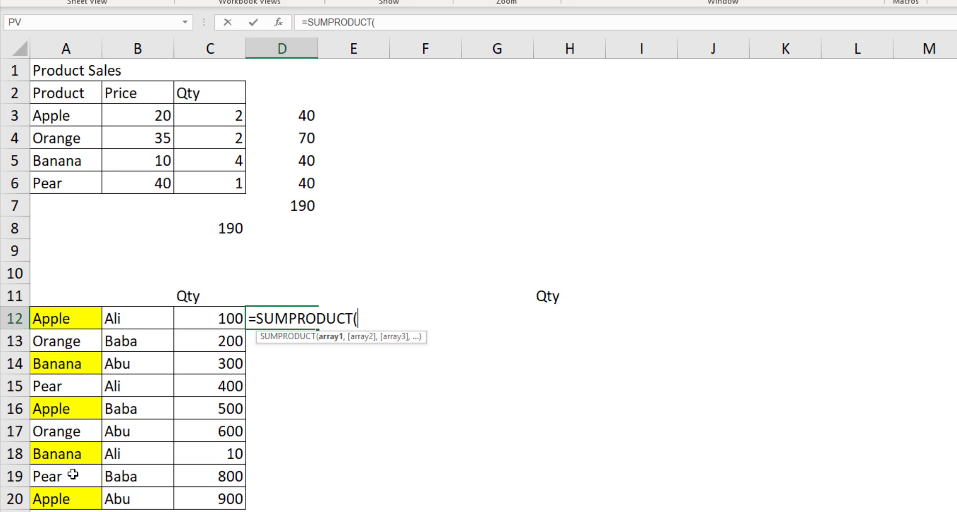
text(()
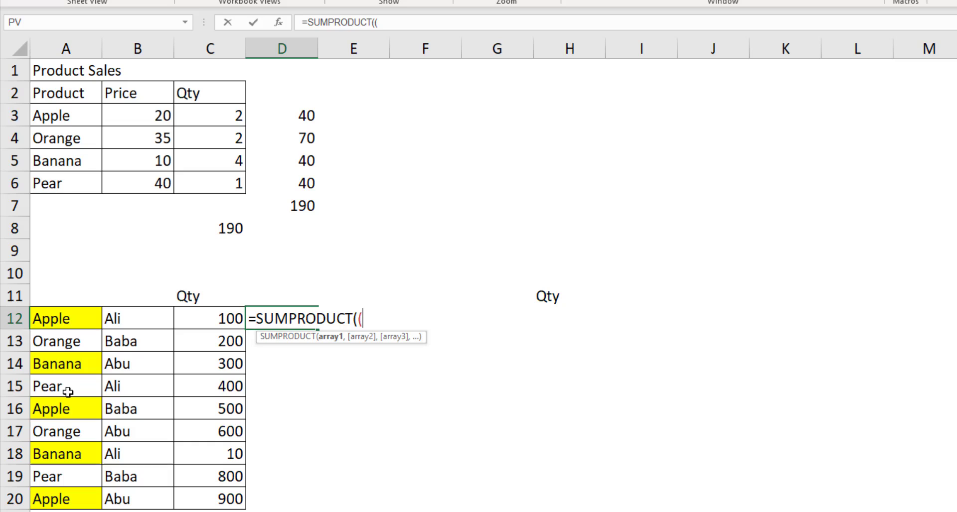
mouse_move(55, 318)
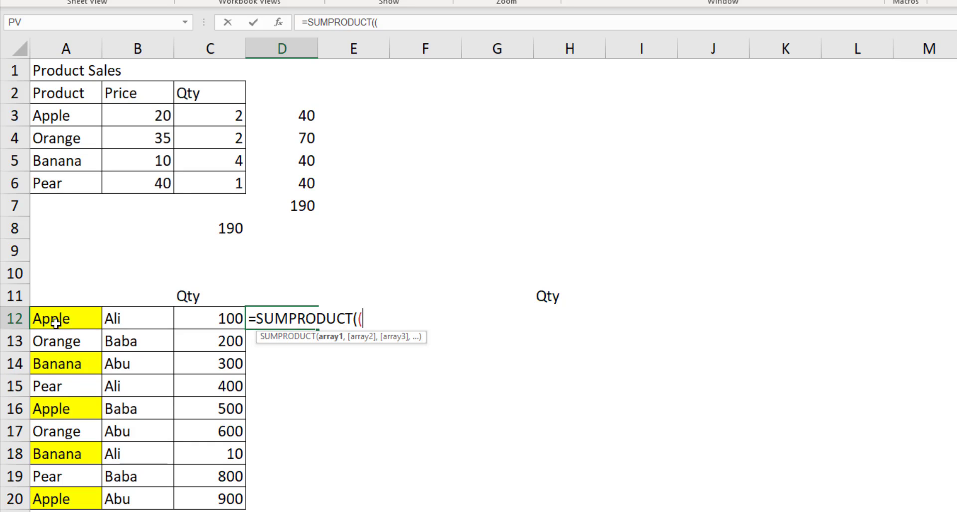
drag(52, 318, 51, 476)
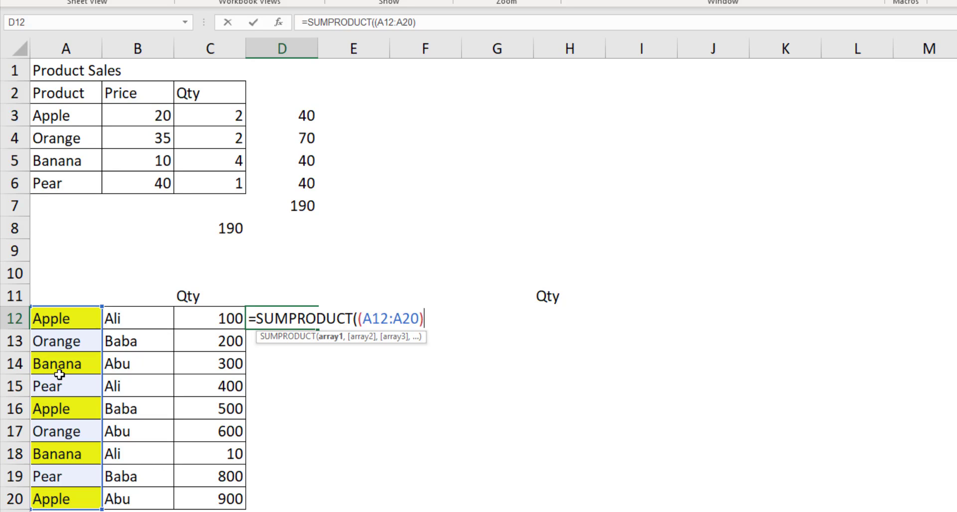
key(Backspace)
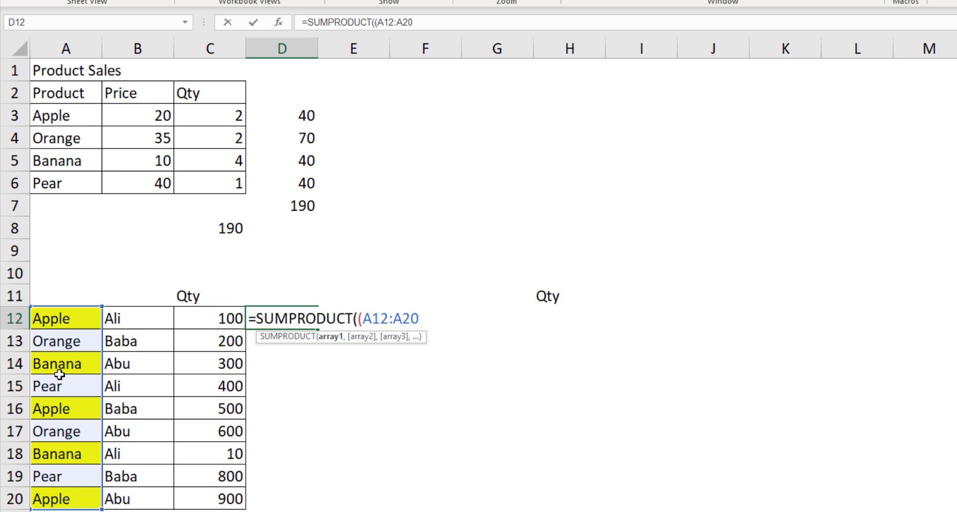
text(=)
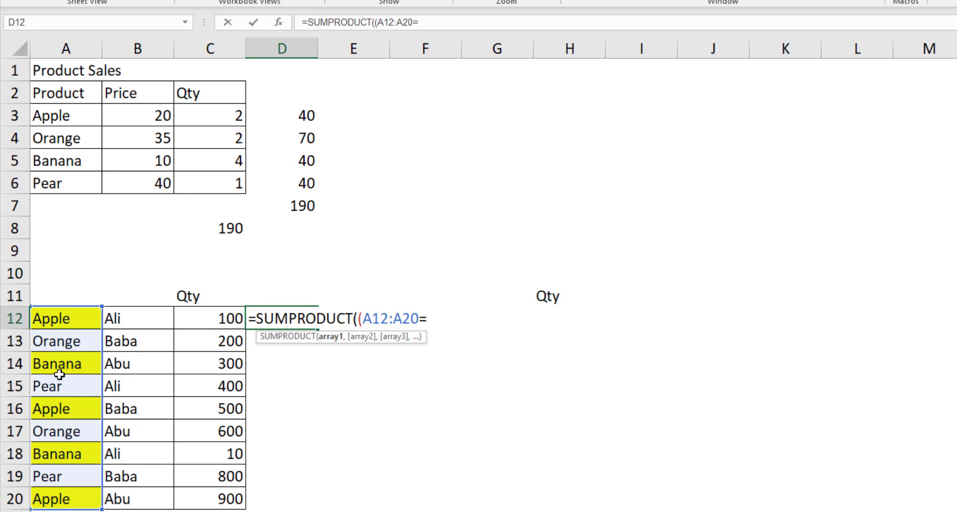
text("Apple")
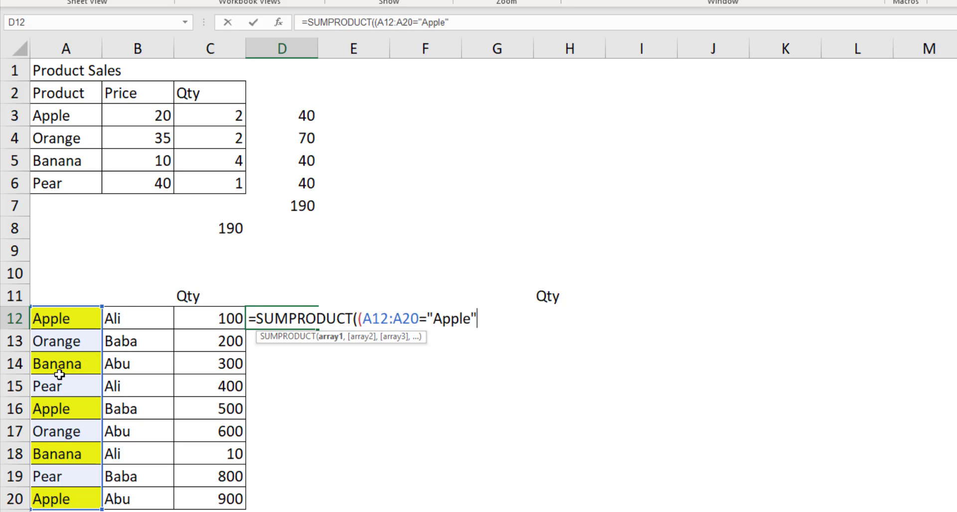
text())
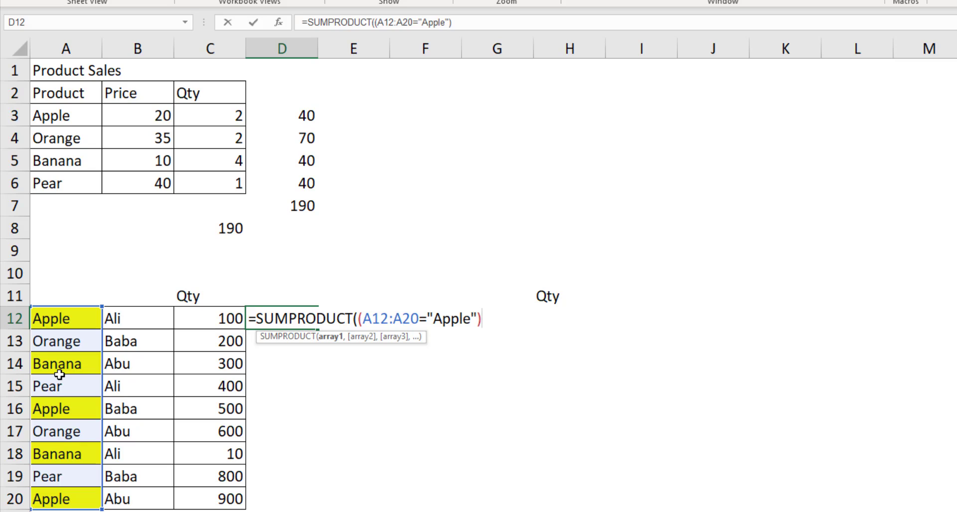
text(+)
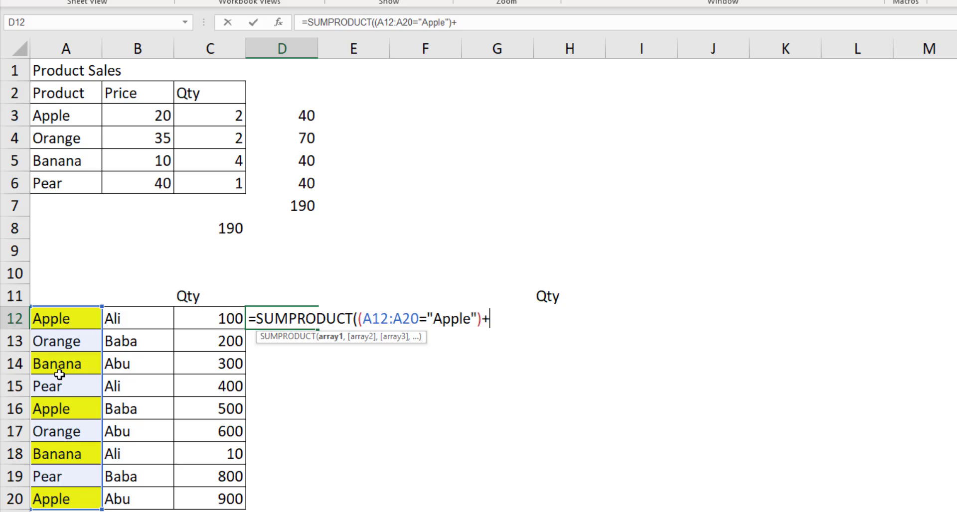
- Add the (A12:A20="Banana") term and close the formula so D12 counts 5
drag(52, 318, 52, 477)
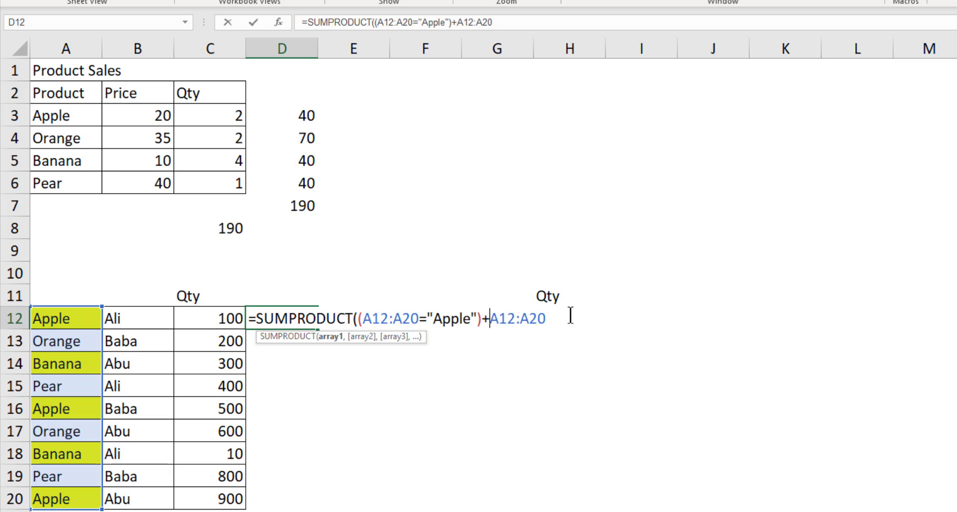
text(()
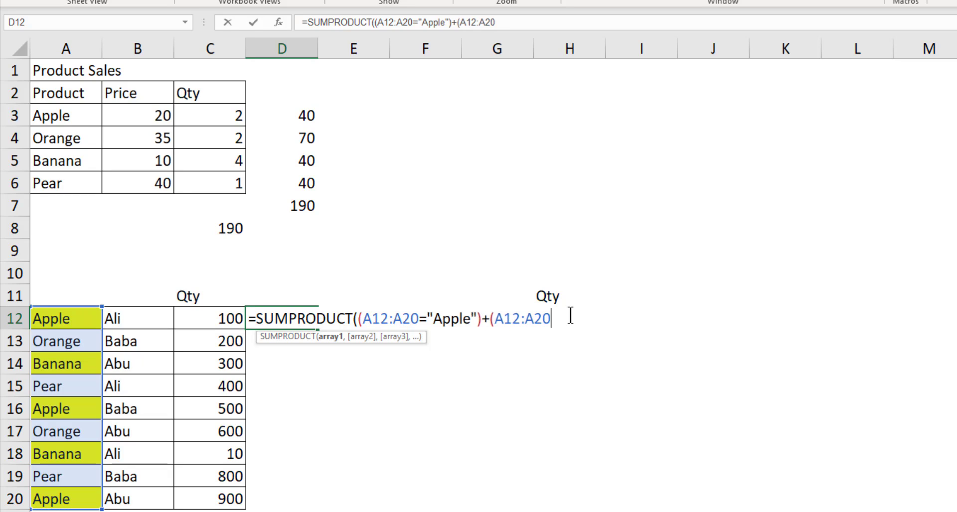
text(")
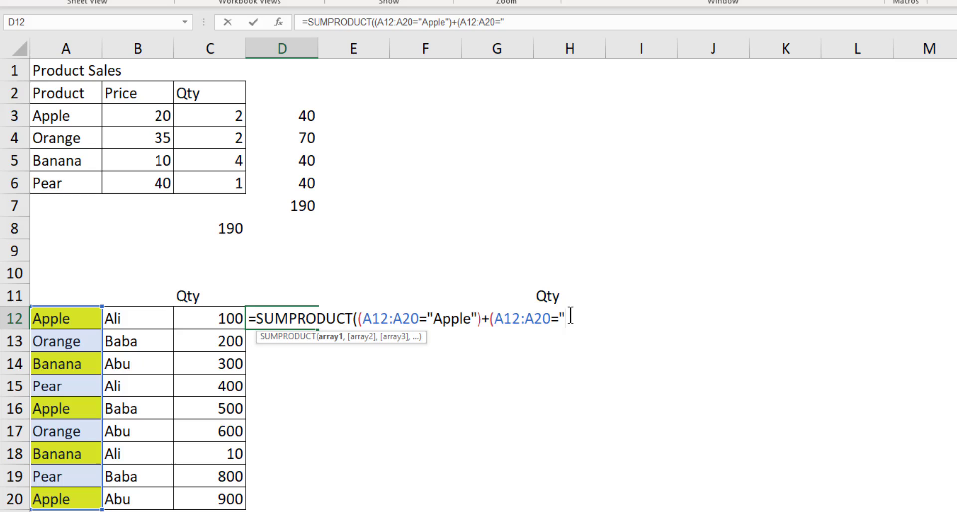
text(Banana)
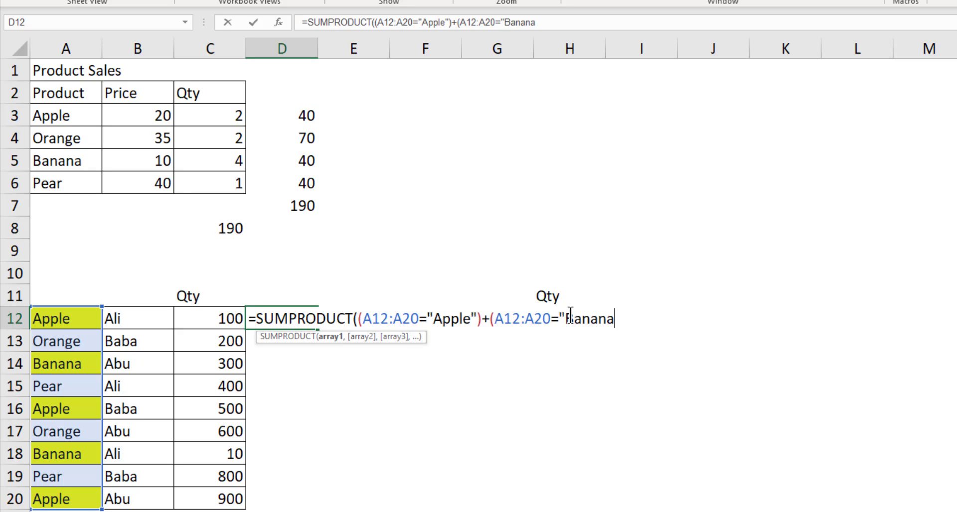
text(")
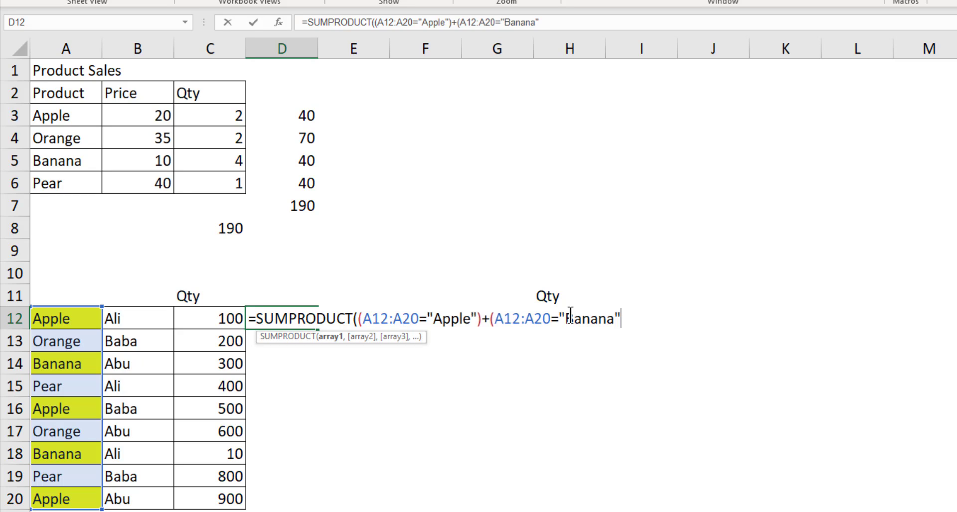
text())
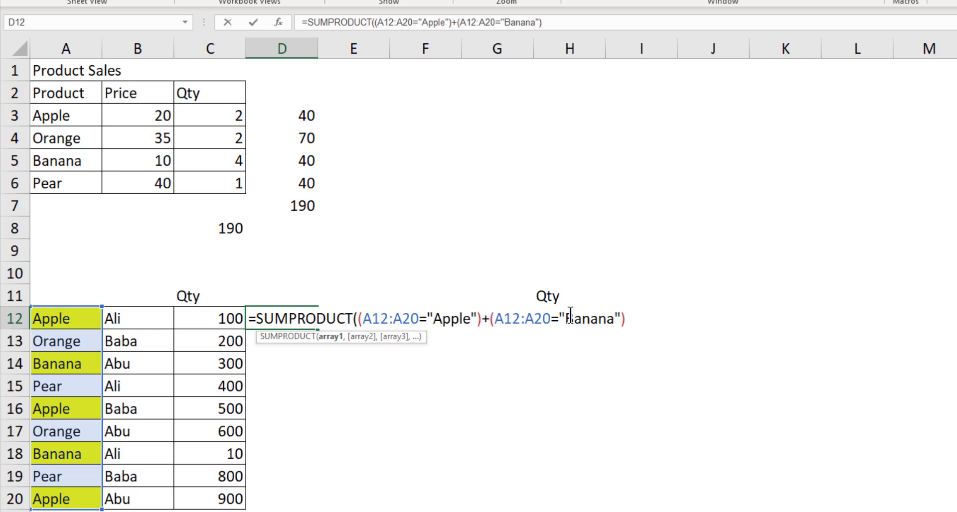
text())
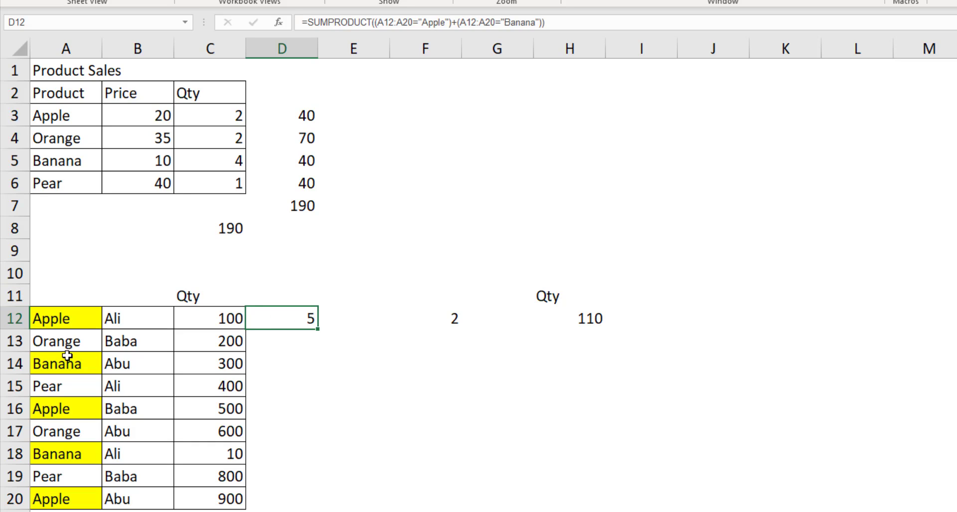
mouse_move(72, 452)
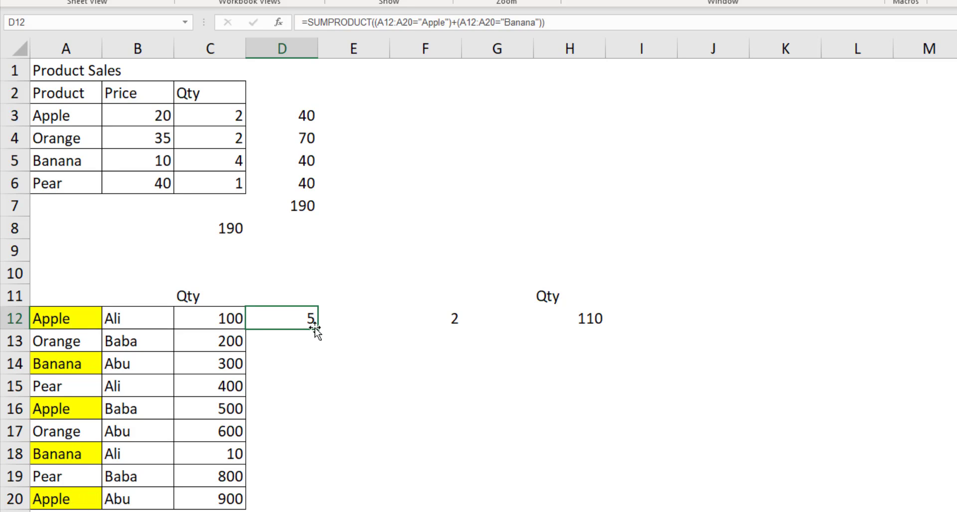
- Review the D12 Apple-or-Banana formula, inspect F12's Ali count and begin re-entering its formula
double_click(281, 318)
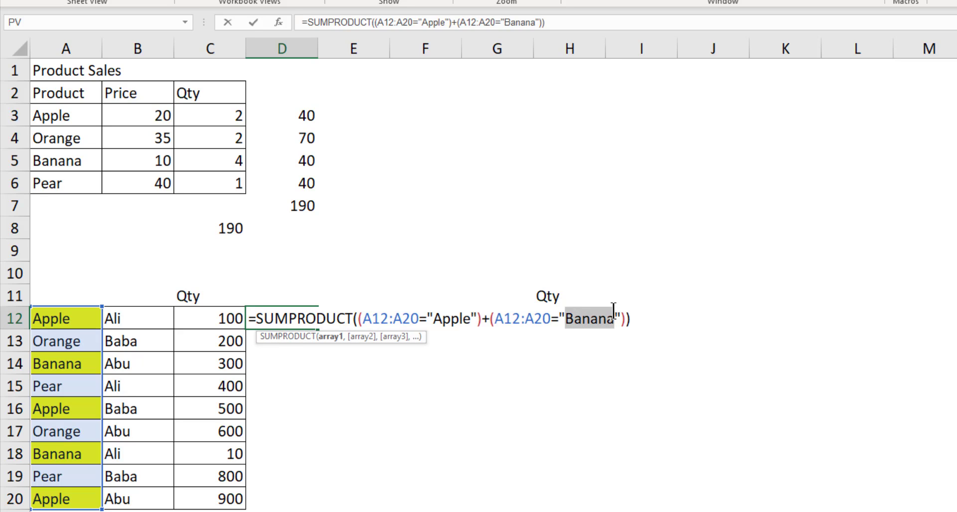
mouse_move(503, 295)
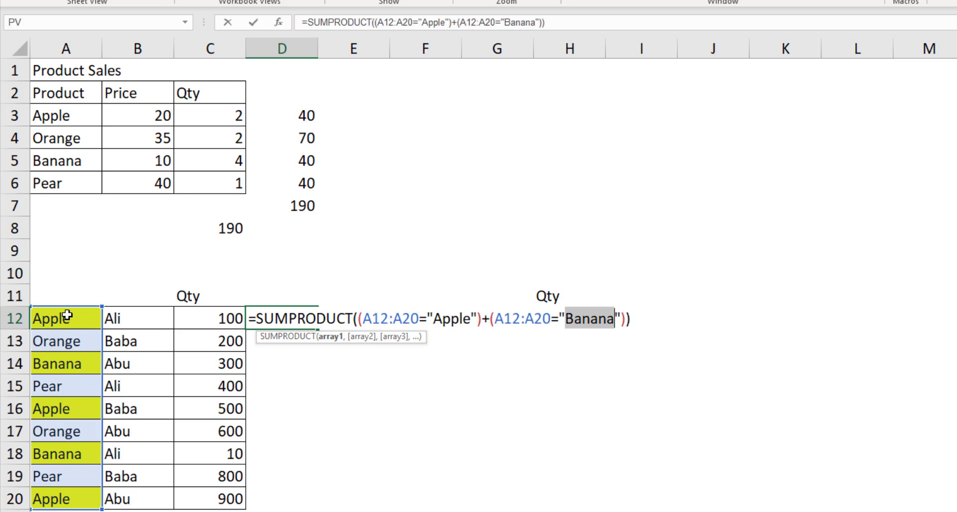
mouse_move(67, 370)
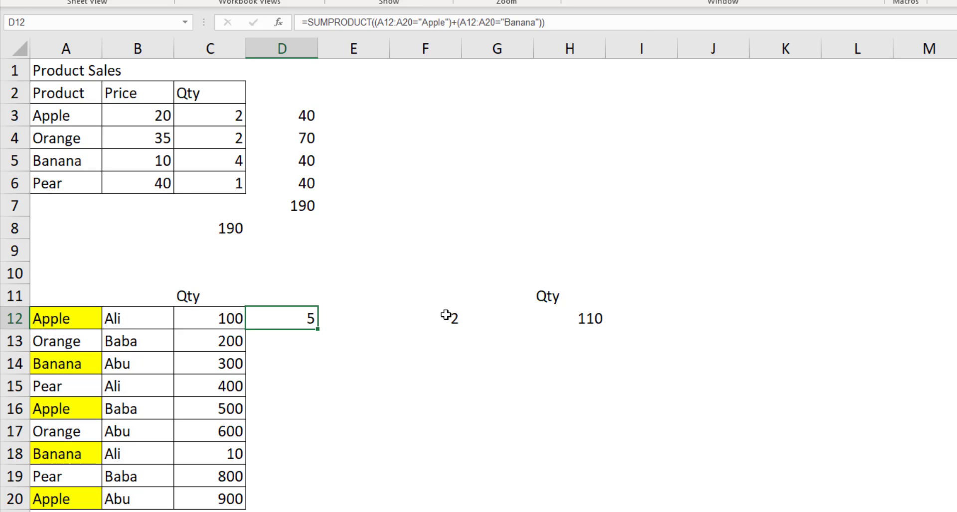
click(425, 318)
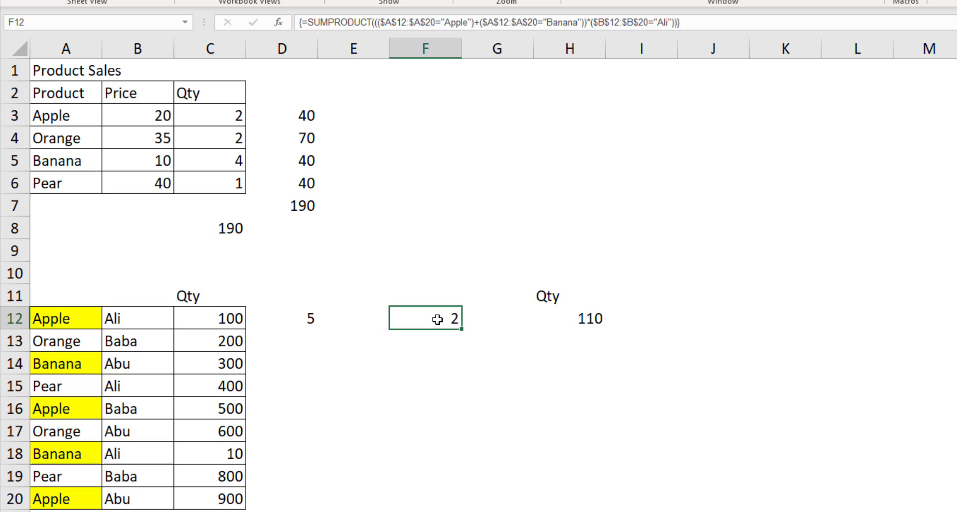
mouse_move(72, 459)
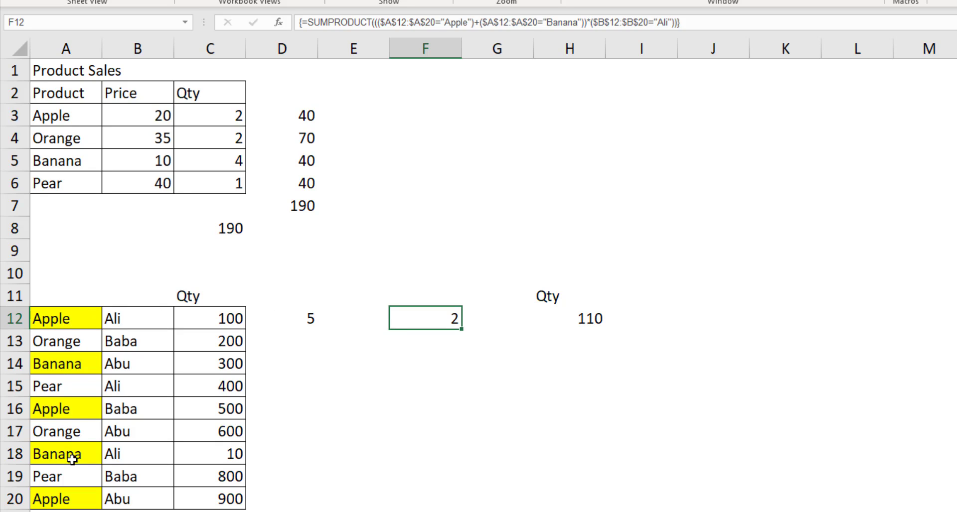
mouse_move(128, 315)
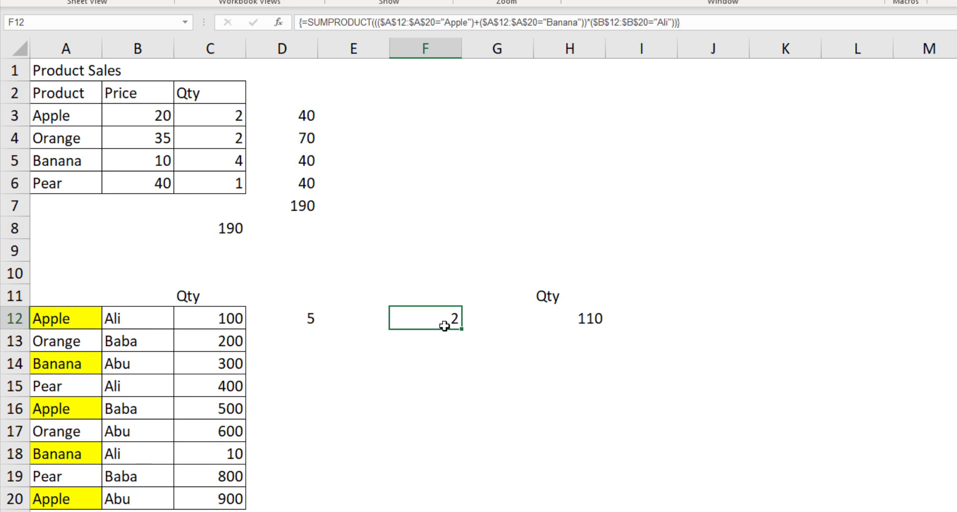
mouse_move(425, 318)
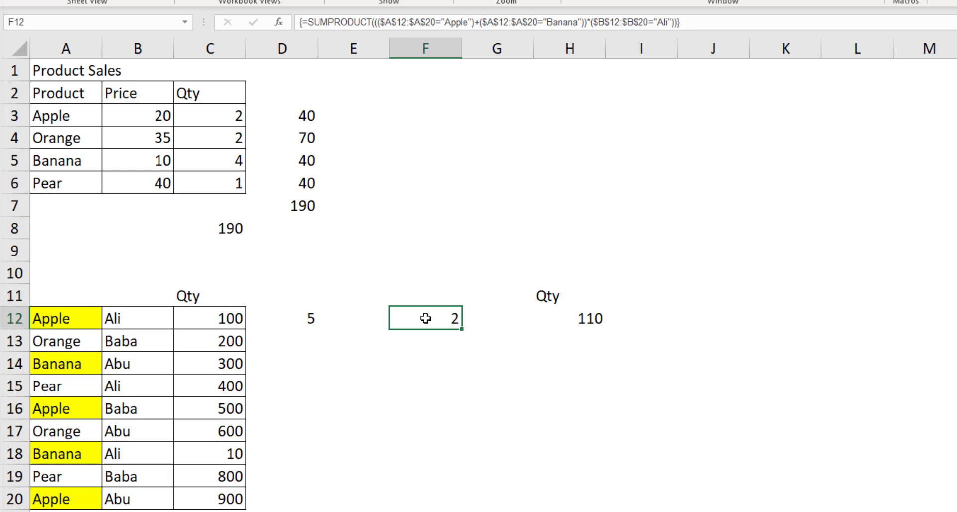
text(=SUMPRODUCT((A12:A20="Apple")+(A12:A20="Banana")))
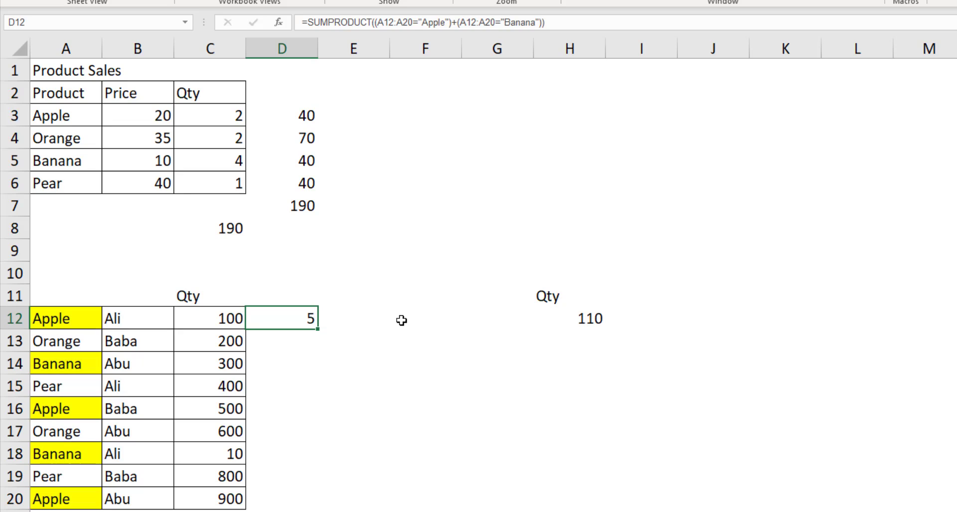
click(426, 318)
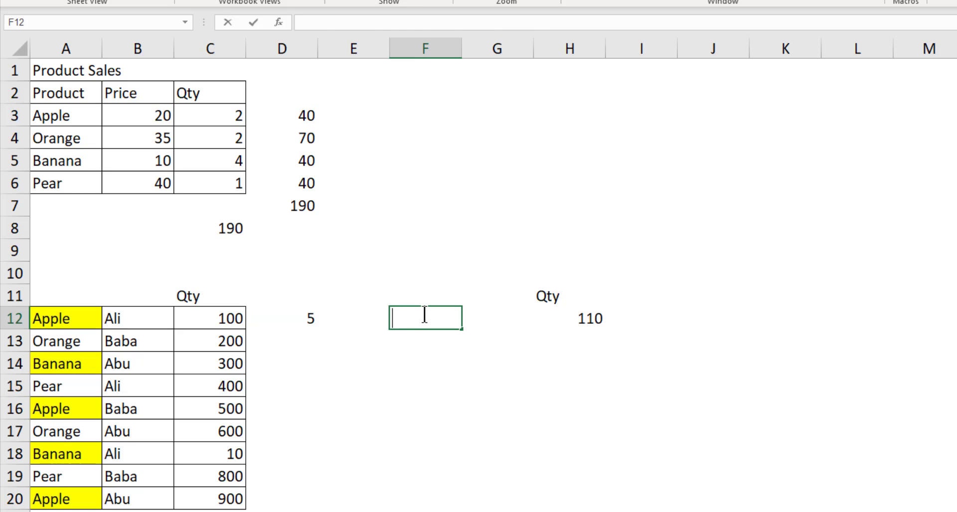
- Enter in F12 the Apple-or-Banana SUMPRODUCT multiplied by (B12:B20="Ali"), giving 2
text(=SUMPRODUCT((A12:A20="Apple")+(A12:A20="Banana")))
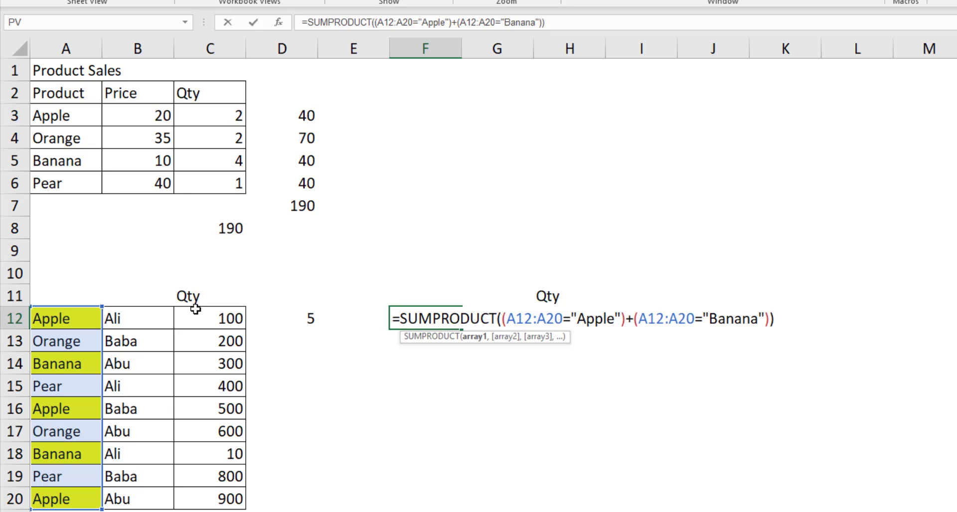
mouse_move(151, 339)
text(()
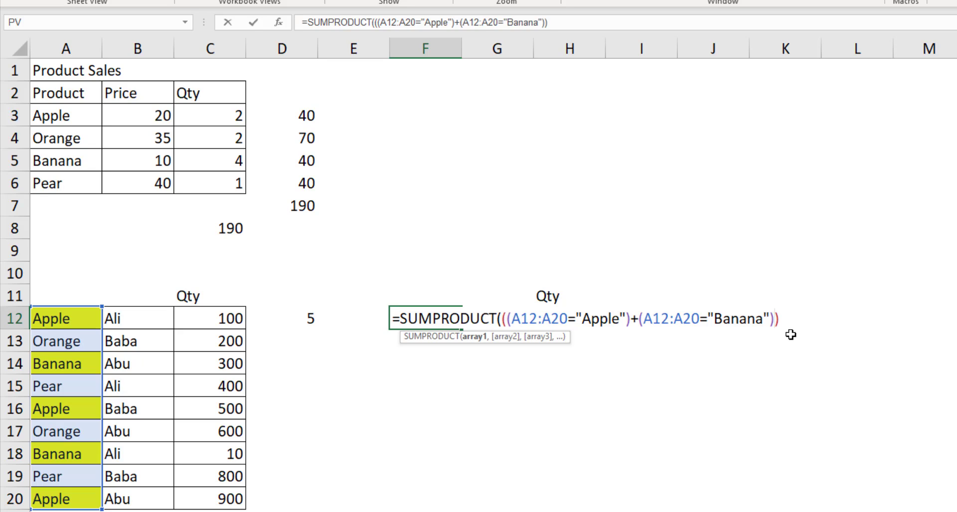
text(*)
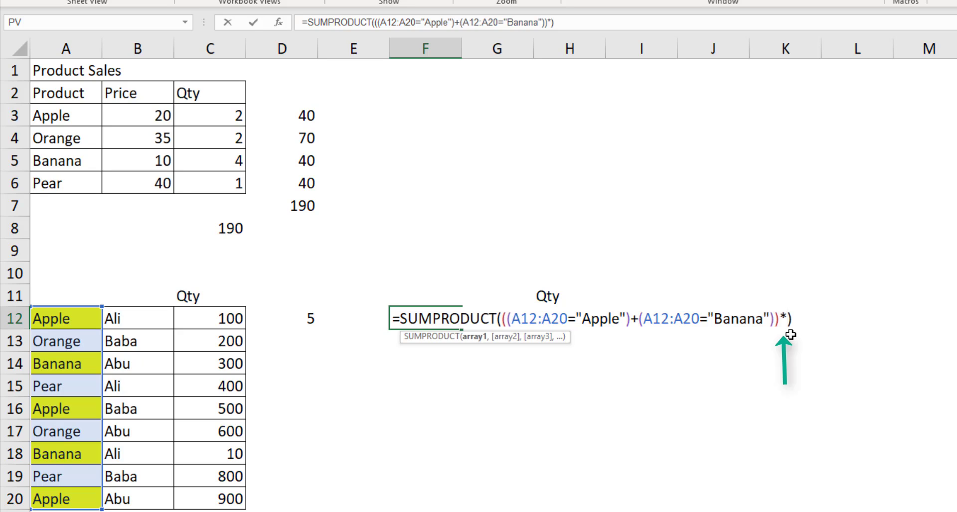
text(()
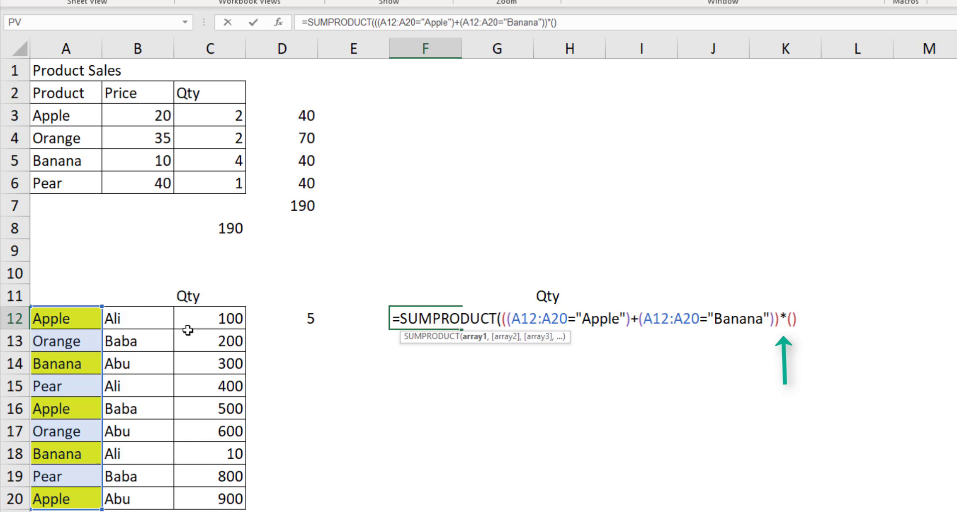
drag(137, 318, 137, 499)
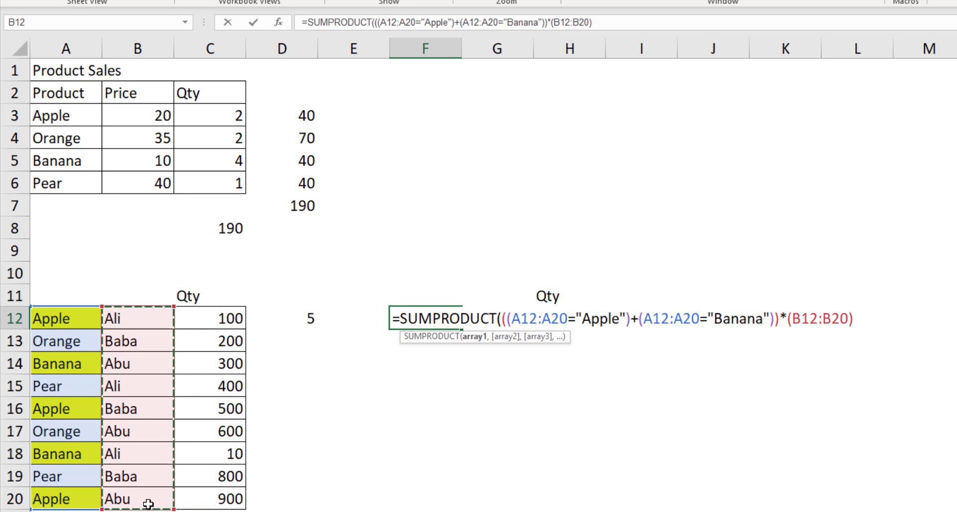
text(="A)
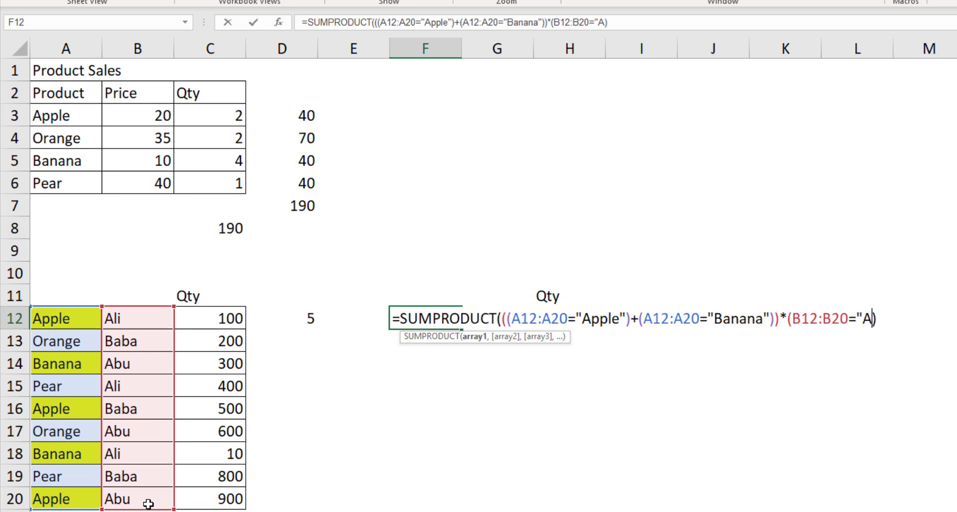
text(li"))
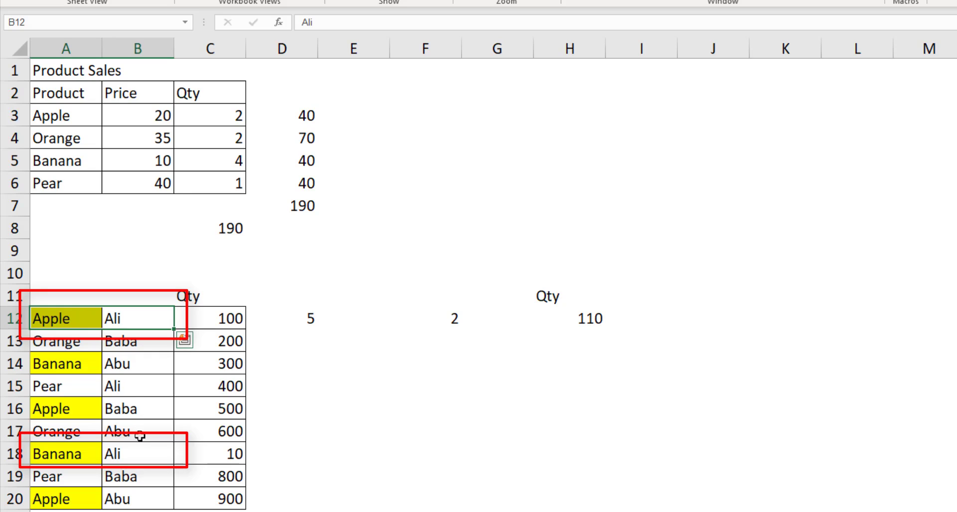
mouse_move(129, 364)
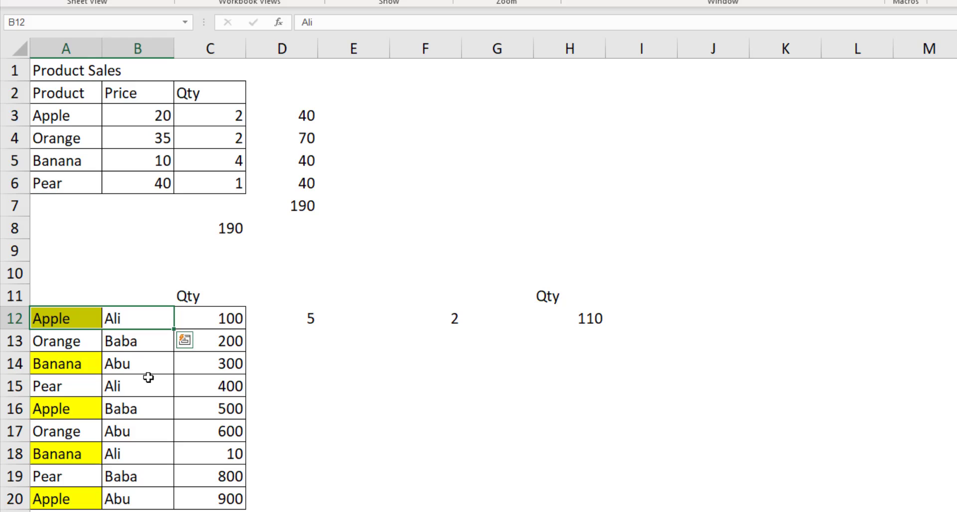
click(425, 318)
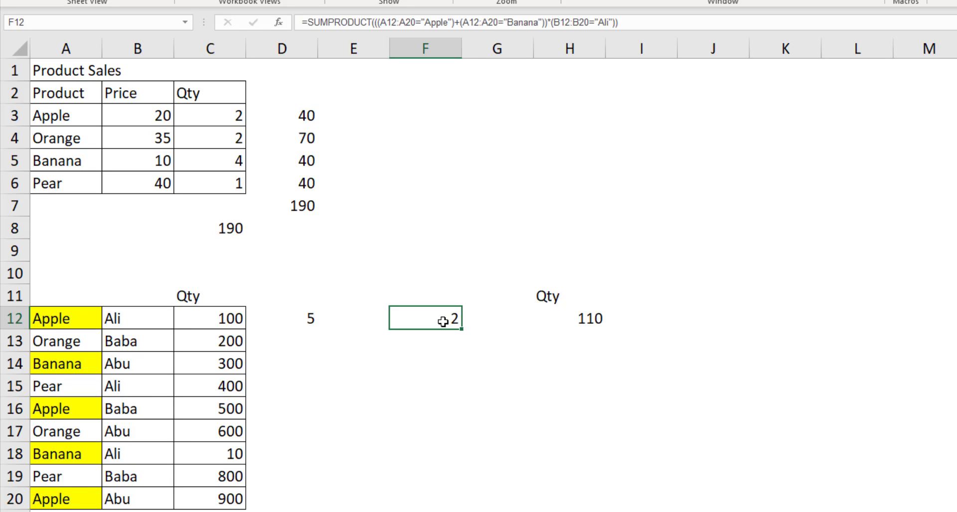
double_click(425, 318)
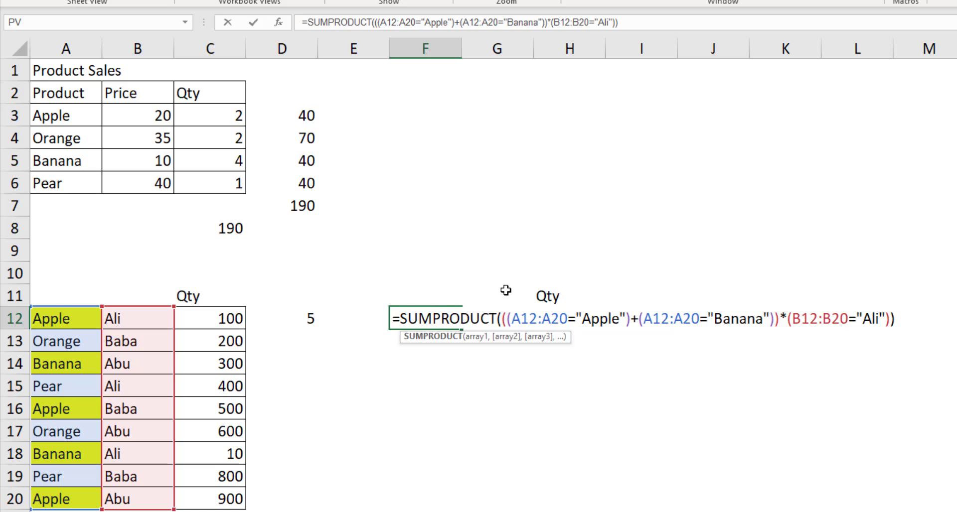
key(Enter)
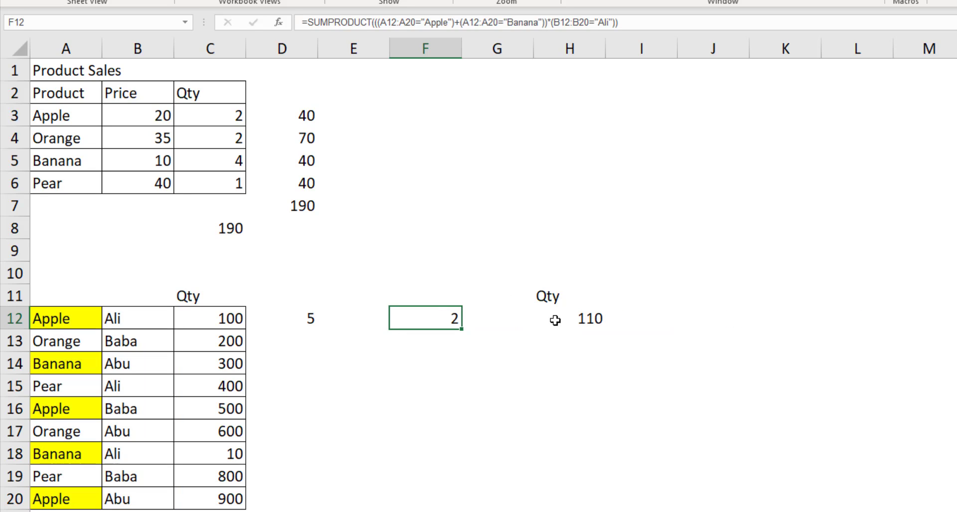
click(210, 317)
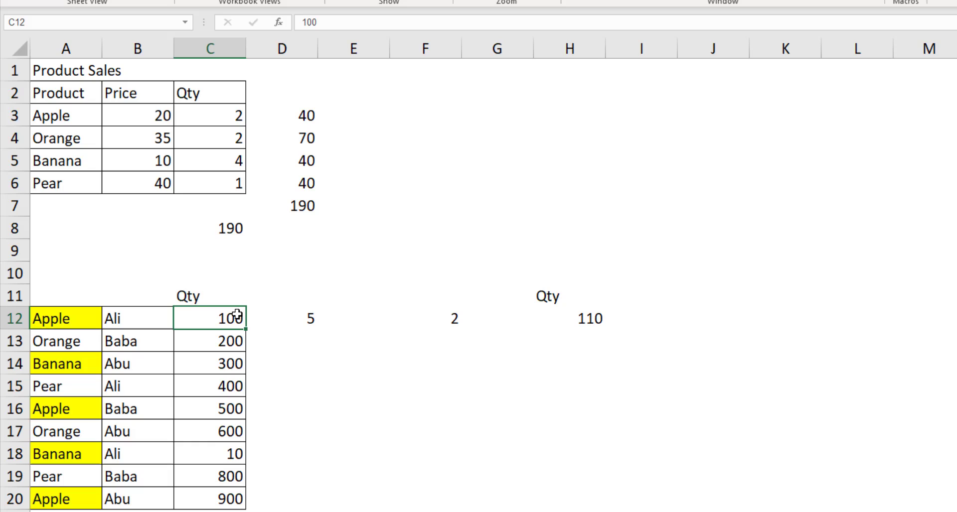
click(569, 318)
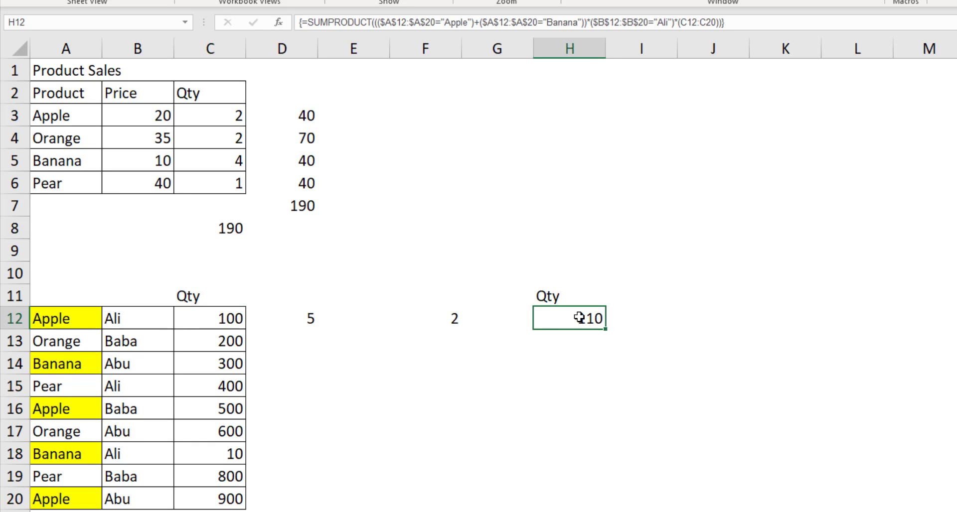
click(137, 318)
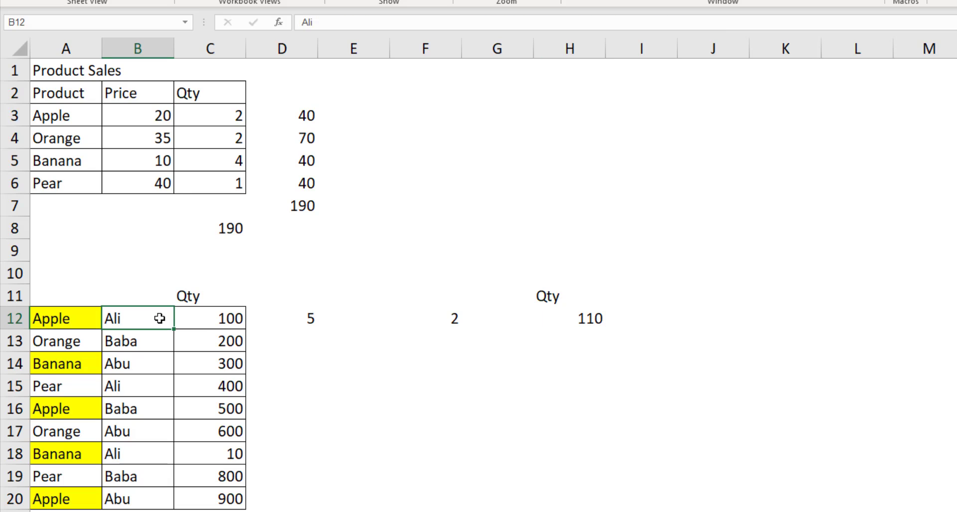
click(569, 318)
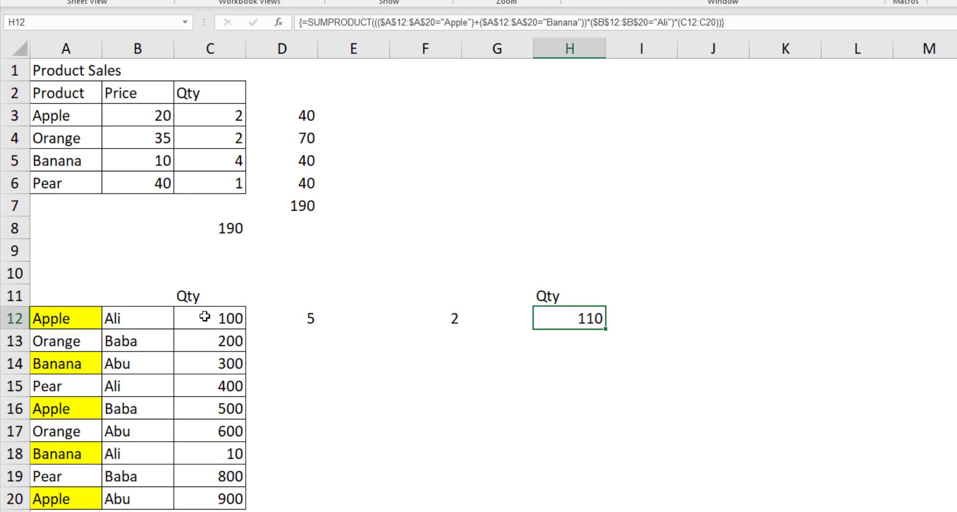
click(211, 318)
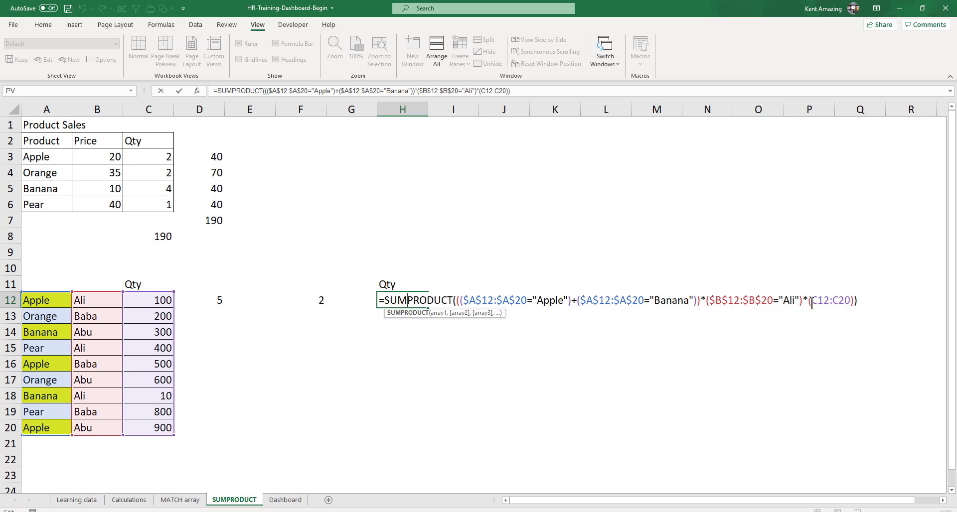
mouse_move(830, 320)
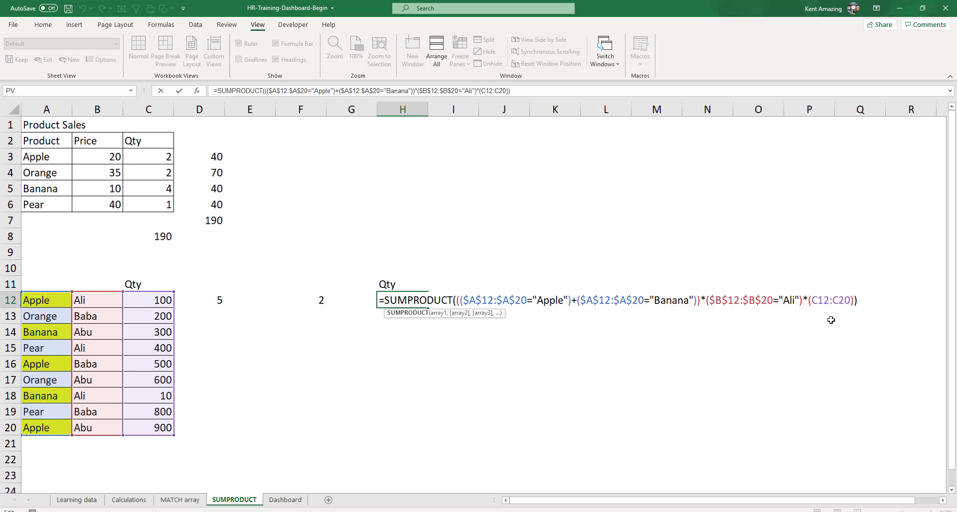
key(enter)
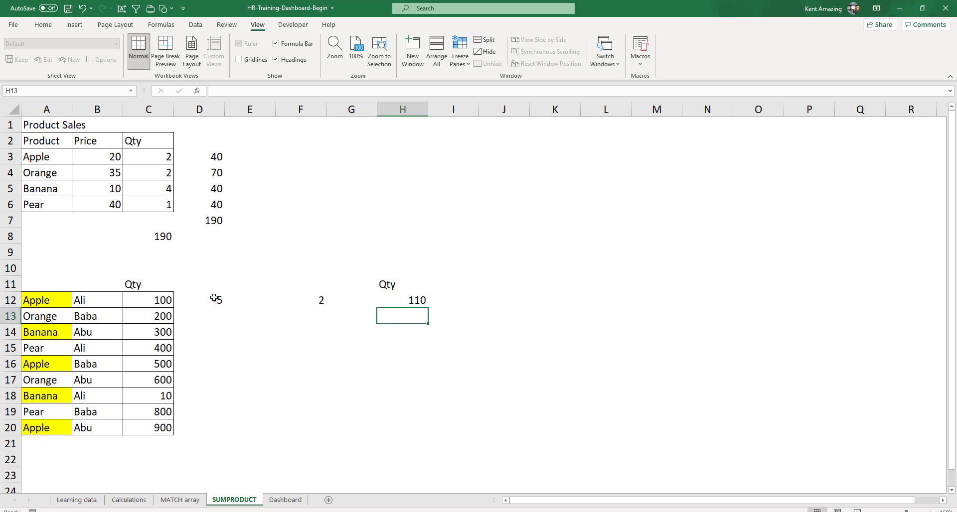
click(300, 299)
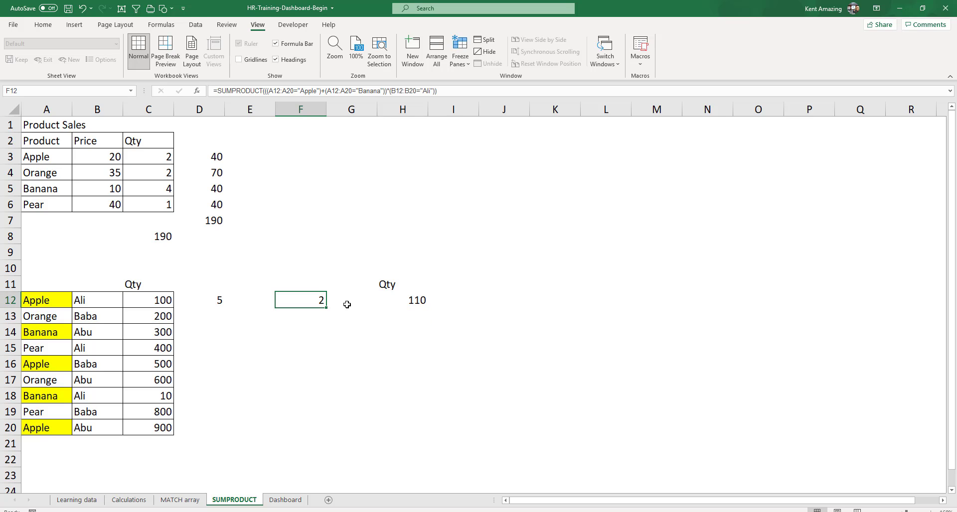